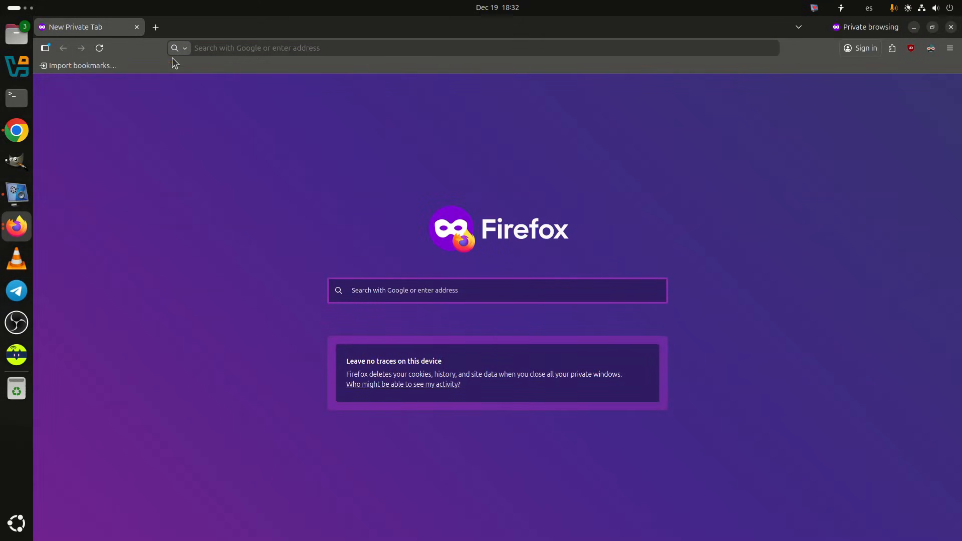
Step: Search Google for 'elementary os' and open the official elementary OS homepage
left_click(185, 47)
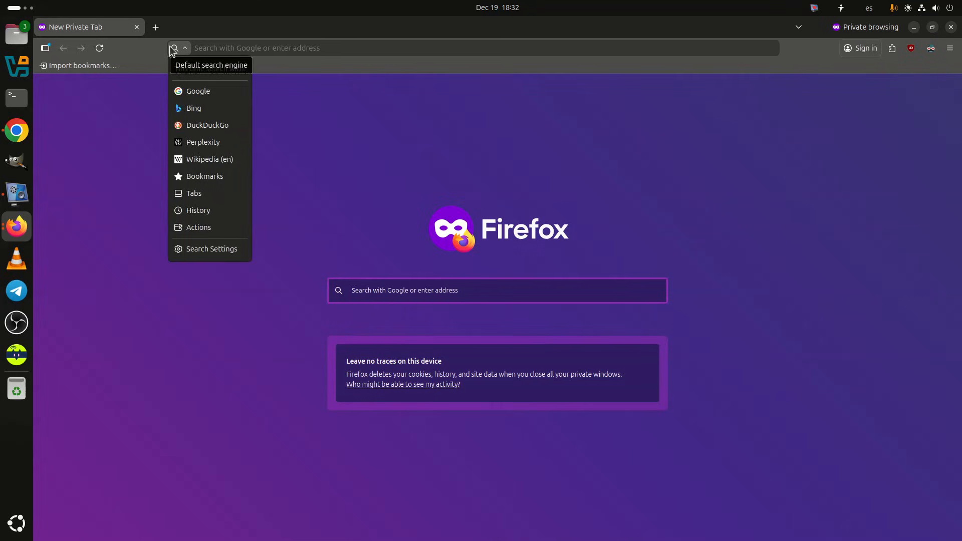
left_click(497, 290)
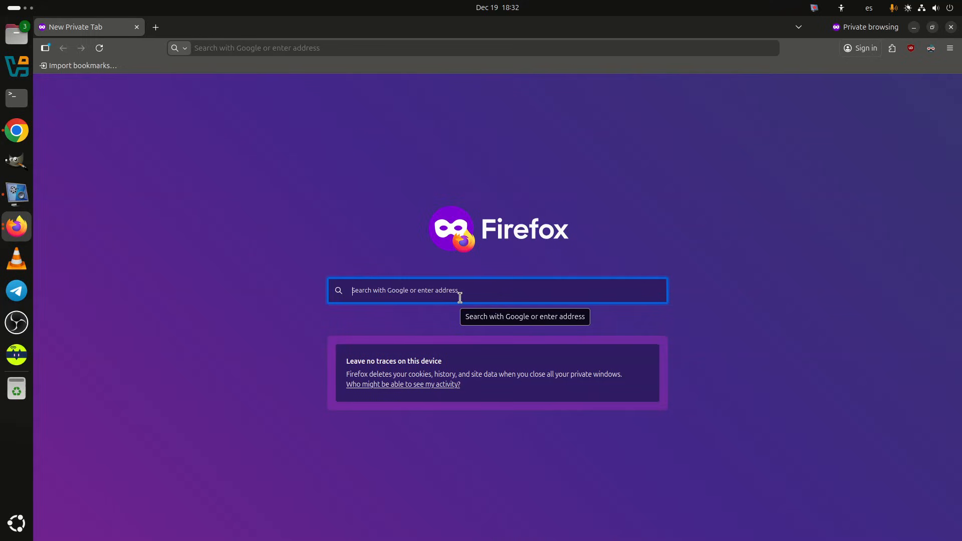
mouse_move(541, 266)
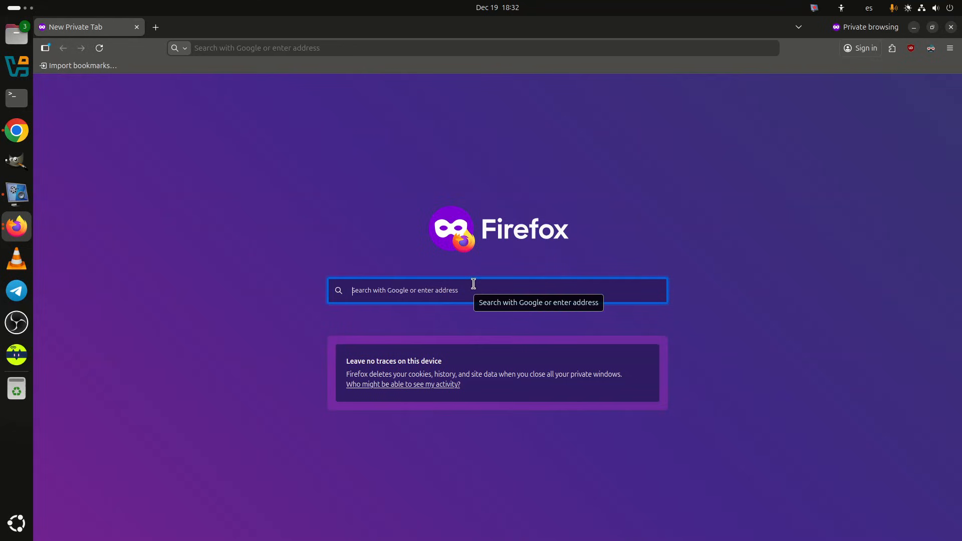
mouse_move(344, 393)
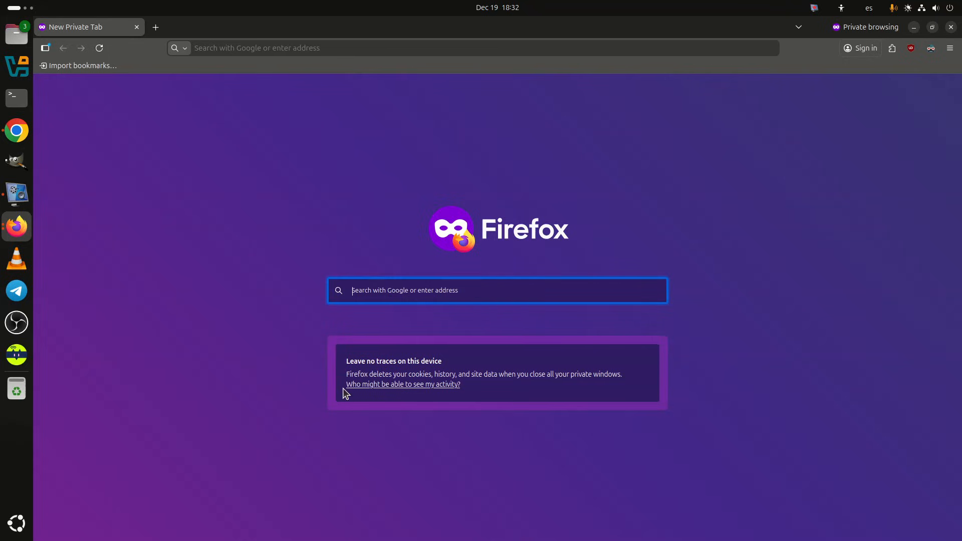
mouse_move(490, 293)
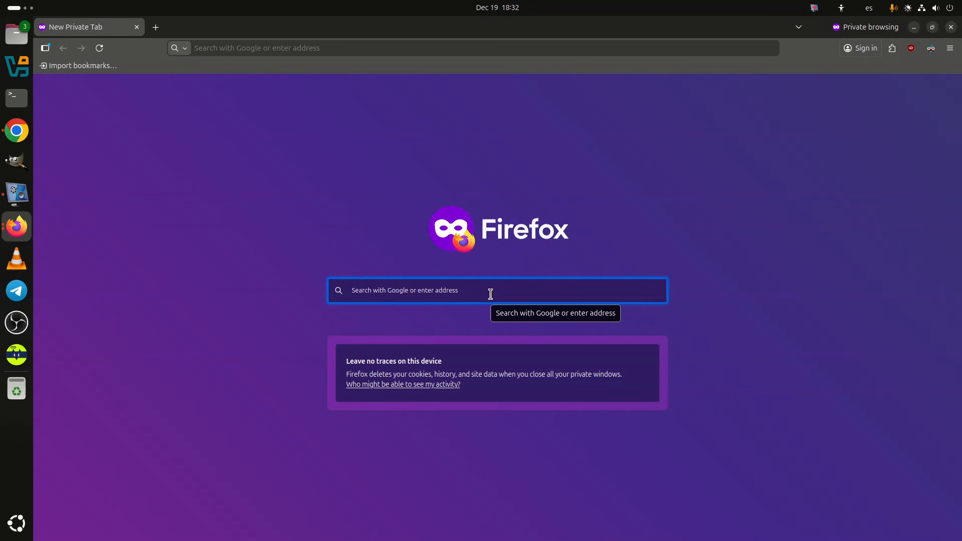
type("elementary os")
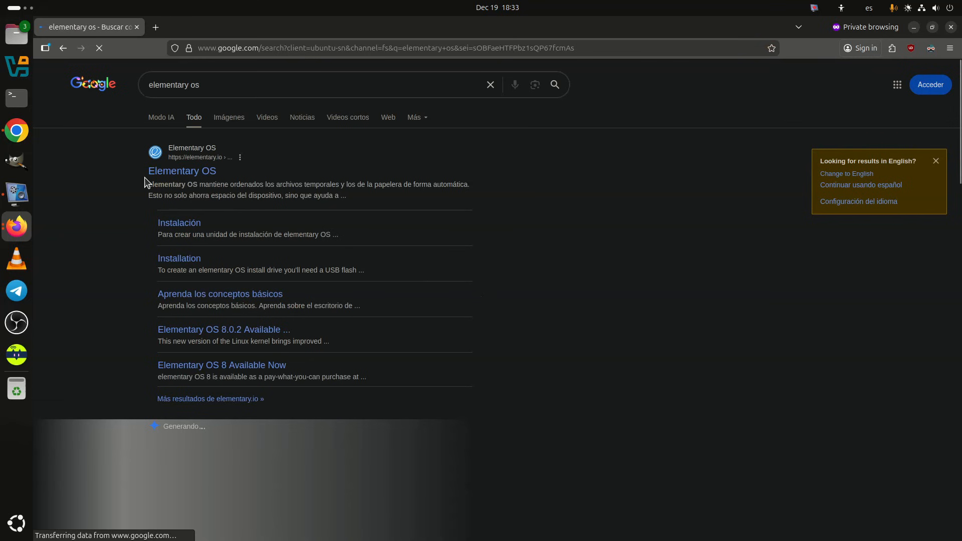
left_click(181, 171)
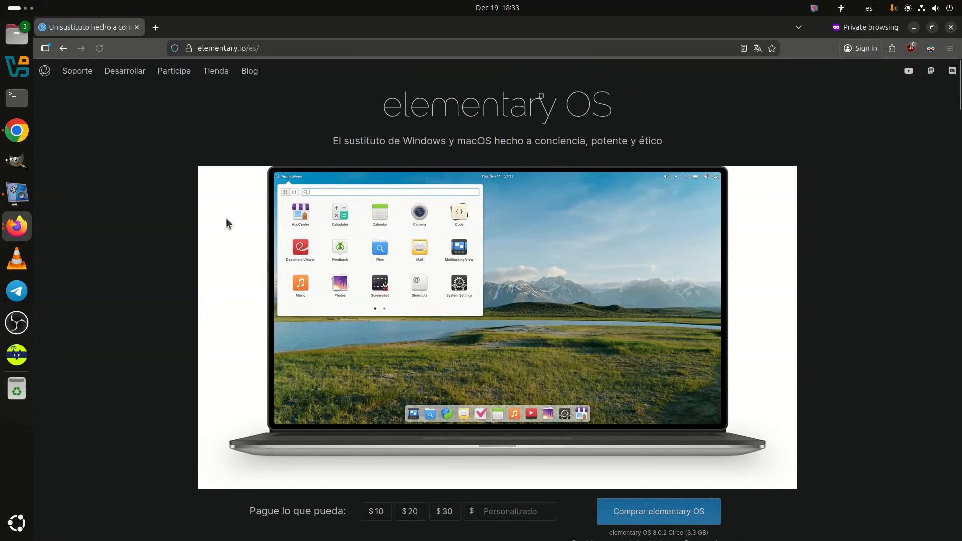
left_click(262, 48)
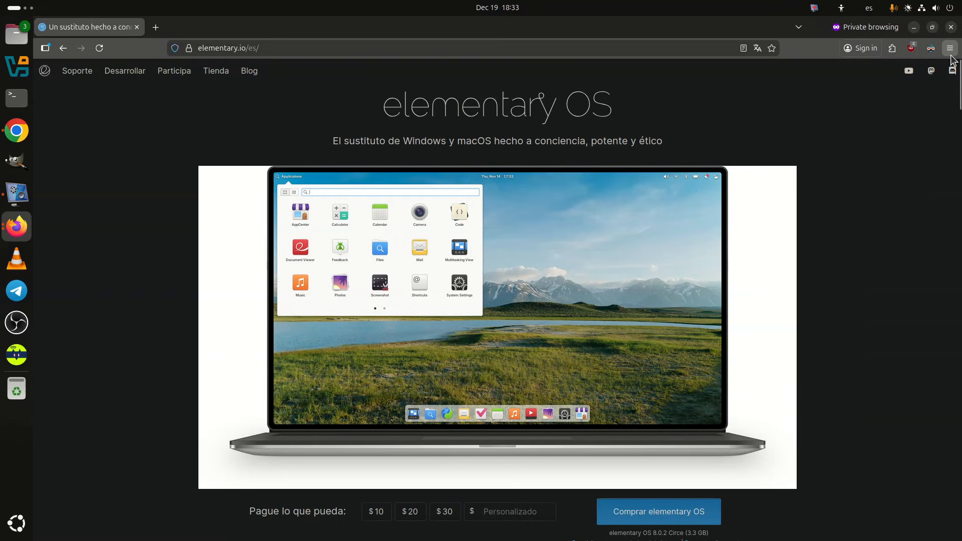
mouse_move(258, 83)
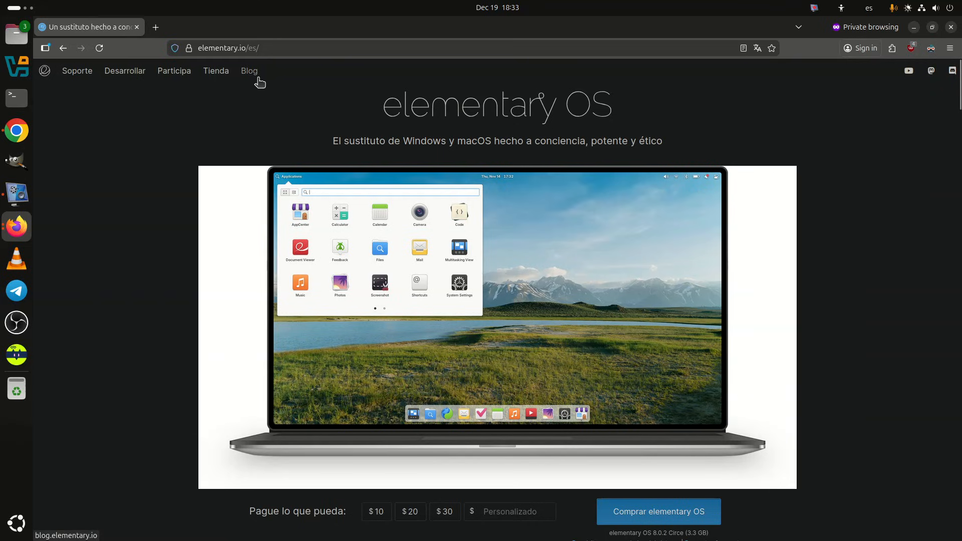
mouse_move(847, 108)
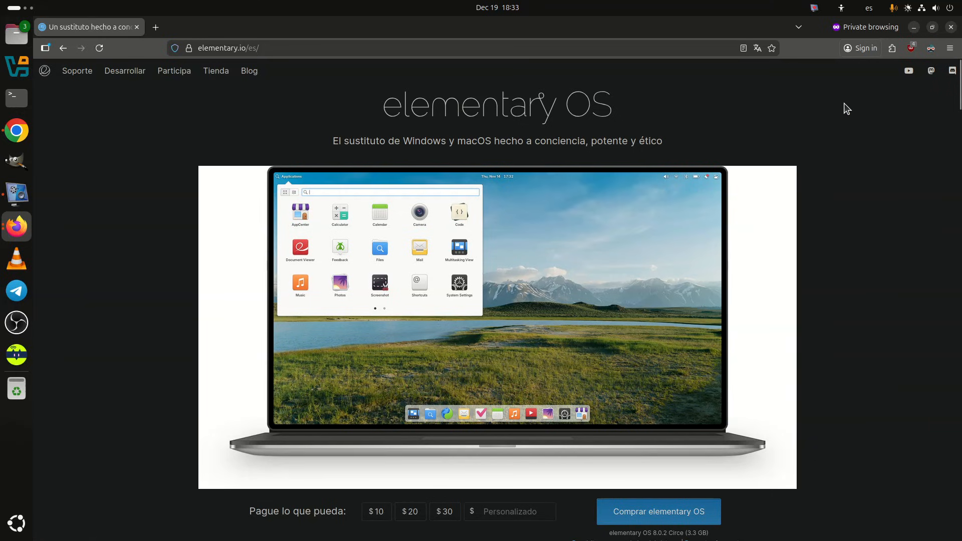
scroll("down", 3)
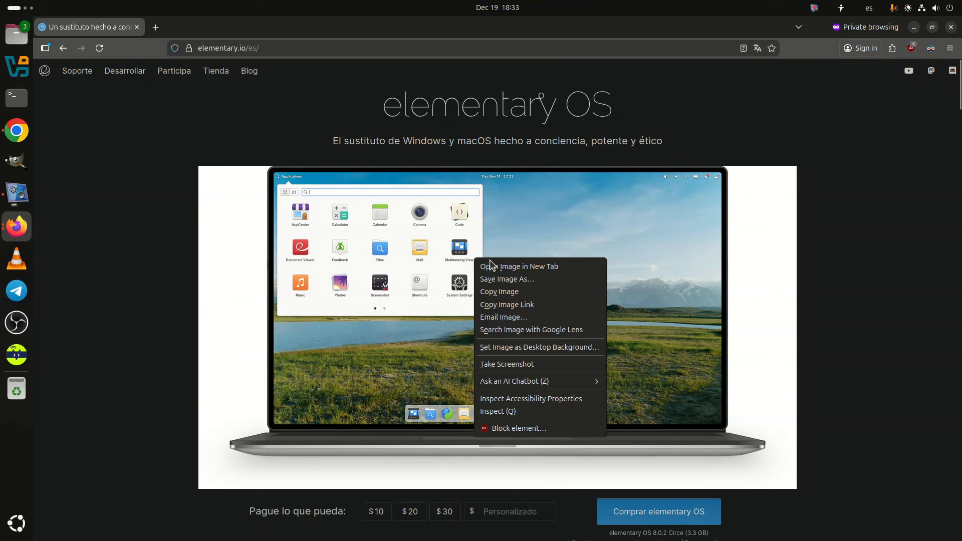
Step: Open the elementary OS desktop screenshot in its own tab and play the narration audio
left_click(520, 267)
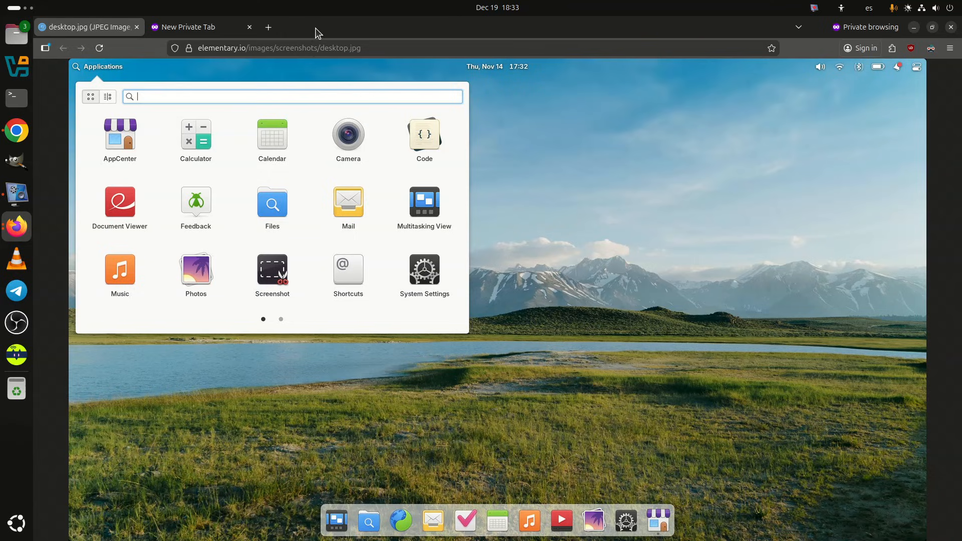
mouse_move(17, 290)
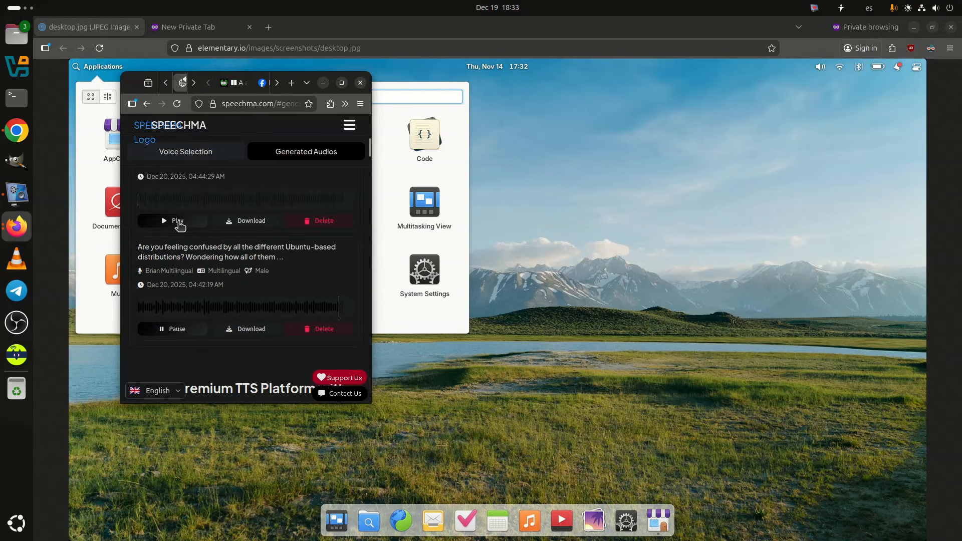
left_click(172, 328)
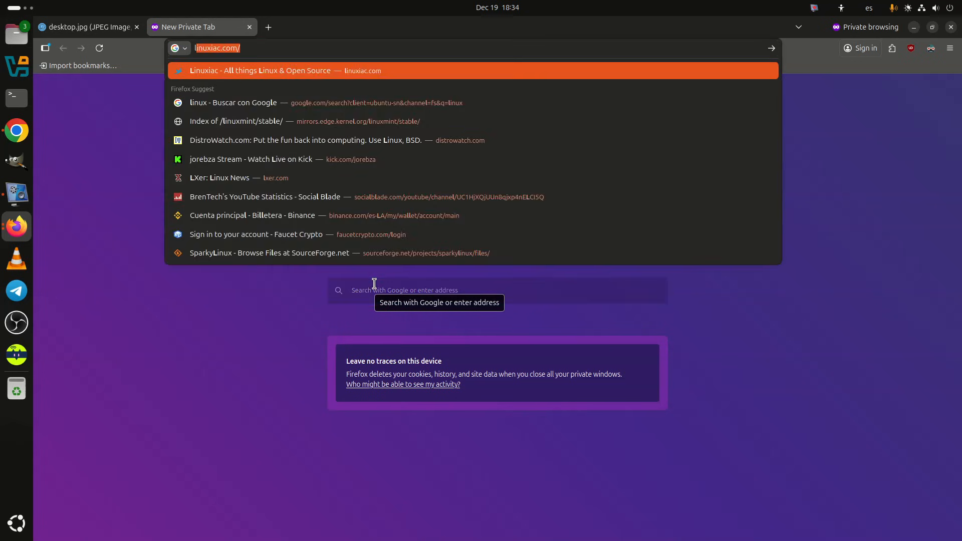
Step: Search 'lubuntu', open lubuntu.me in a new tab, and close the Google results tab
type("lu")
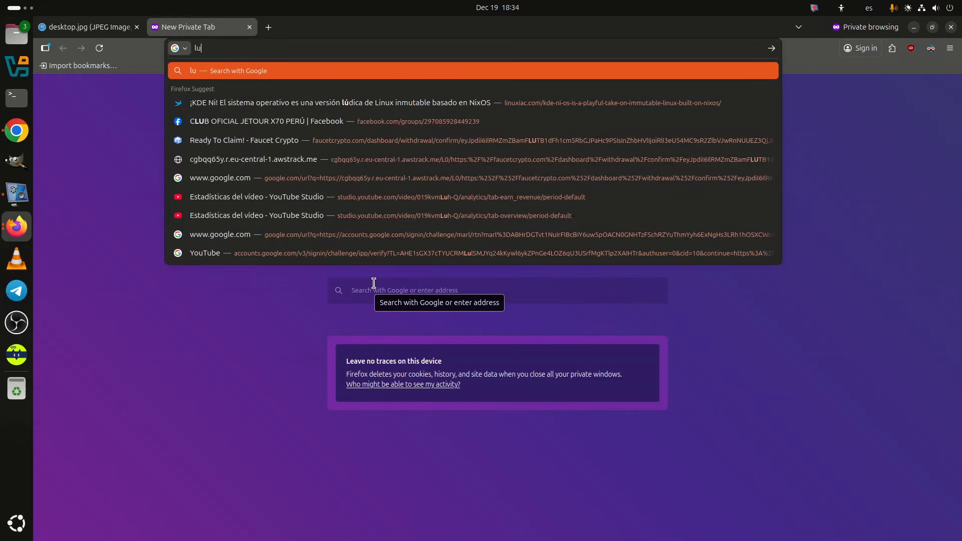
type("buntu")
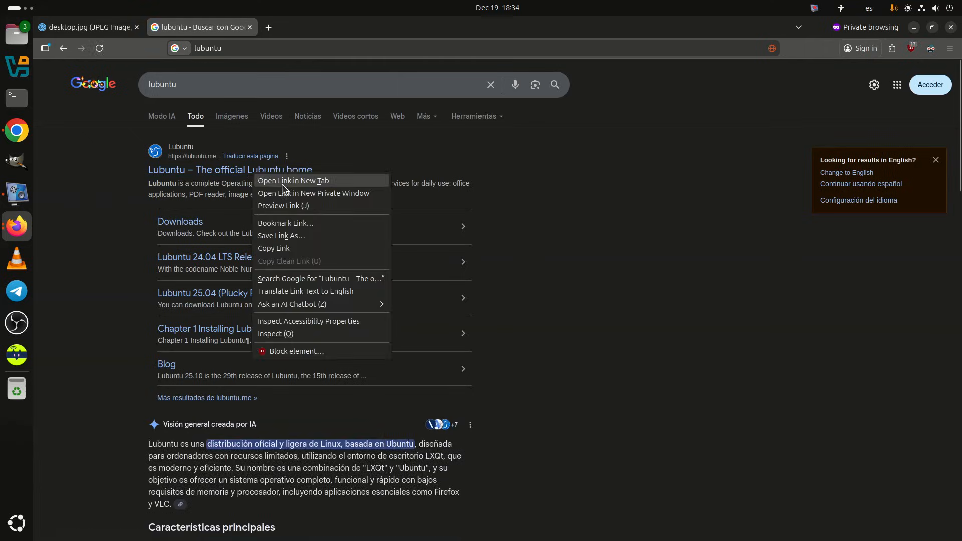
left_click(293, 181)
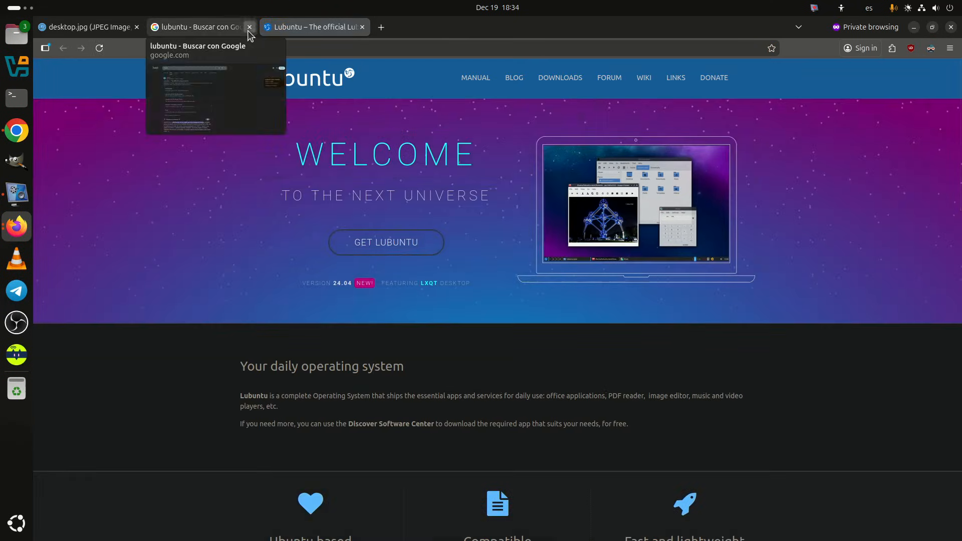
left_click(249, 27)
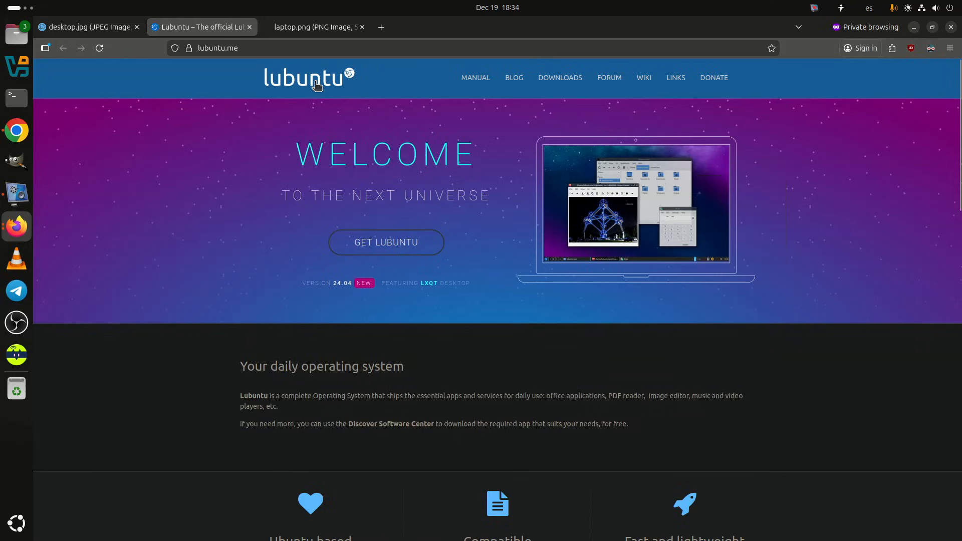
scroll("down", 3)
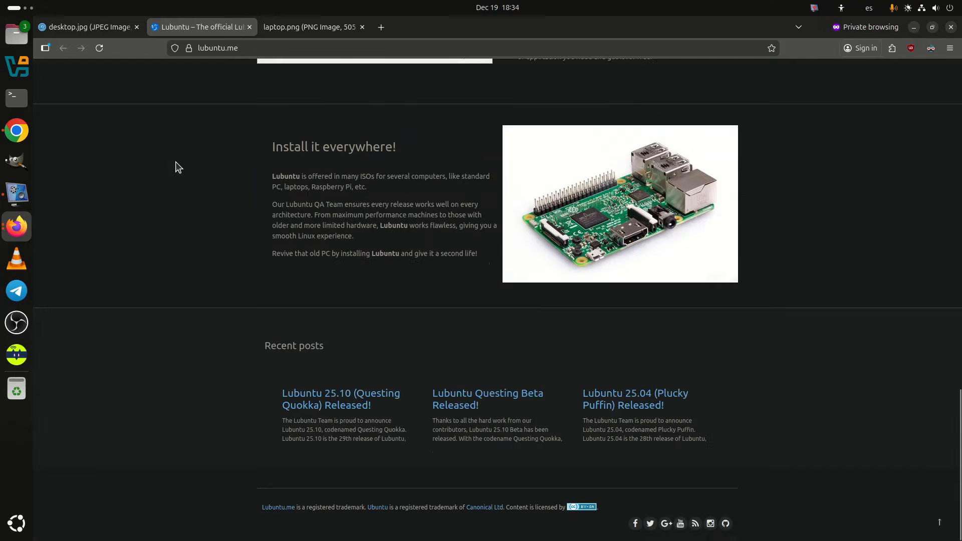
Step: Close the Lubuntu site tab, add a private tab, and zoom the laptop screenshot in twice
left_click(309, 27)
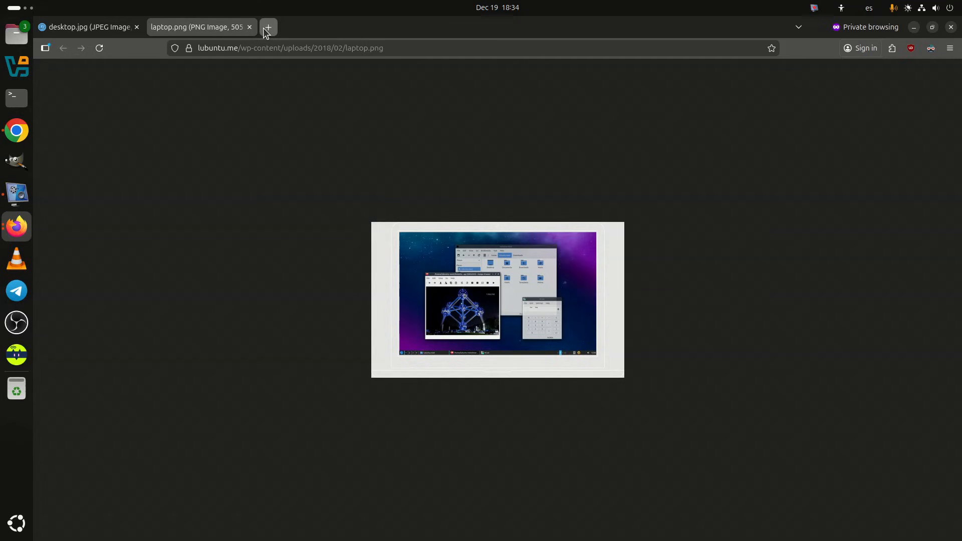
left_click(268, 26)
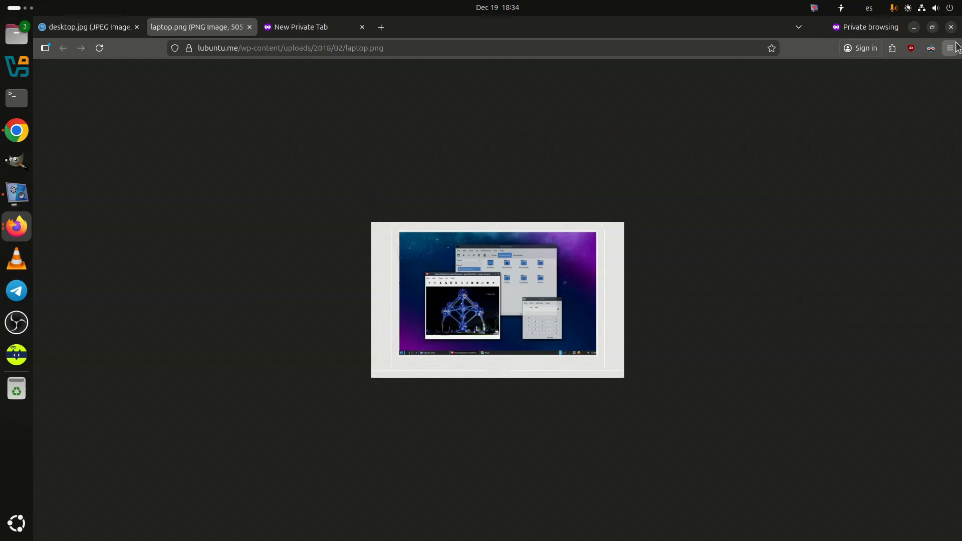
left_click(950, 48)
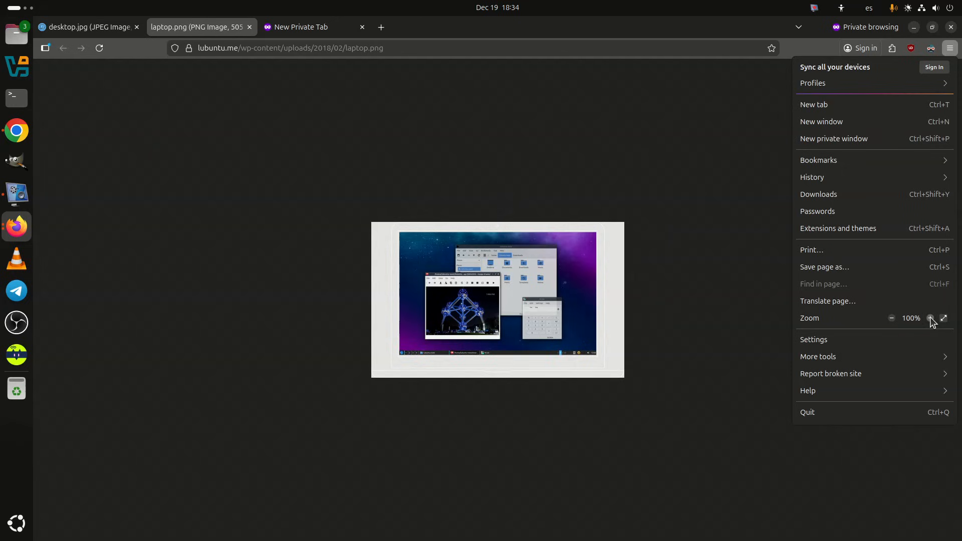
left_click(930, 319)
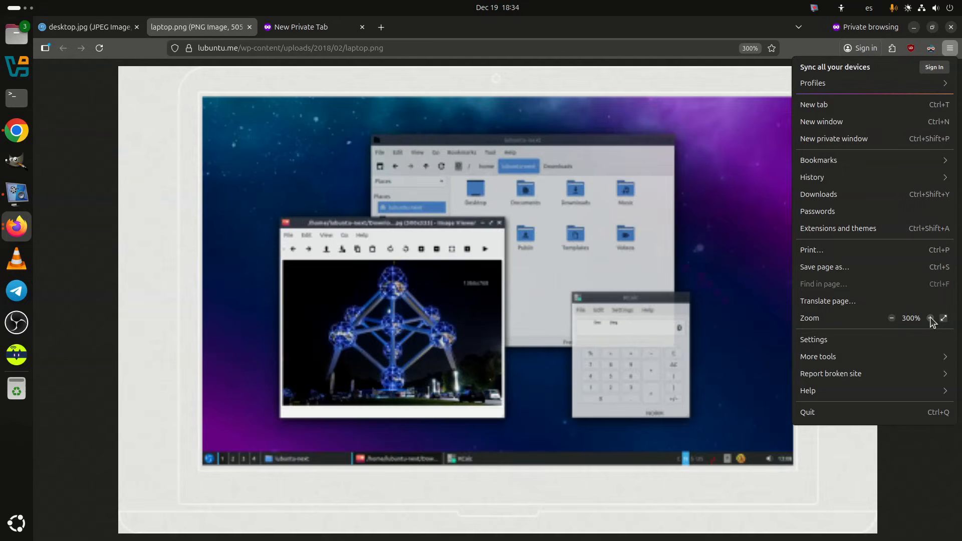
left_click(930, 318)
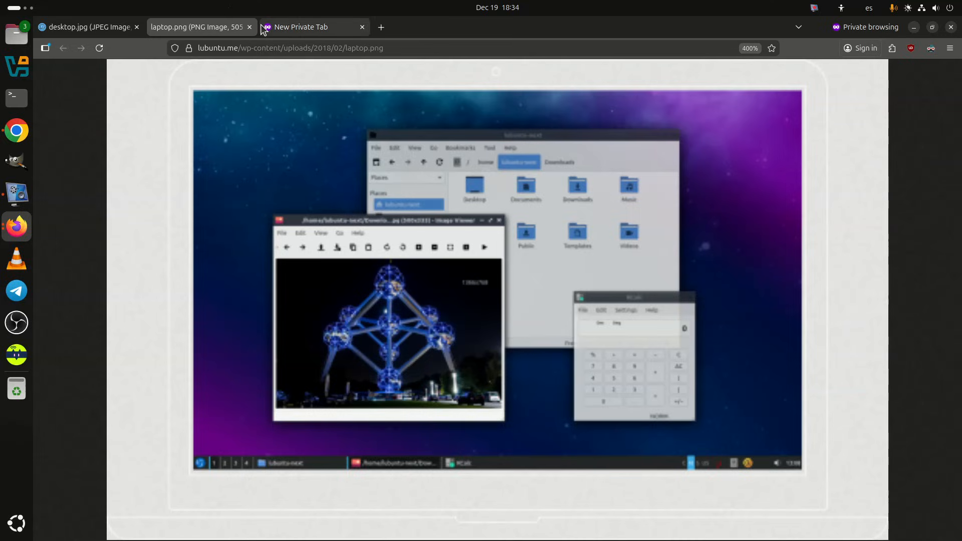
left_click(300, 26)
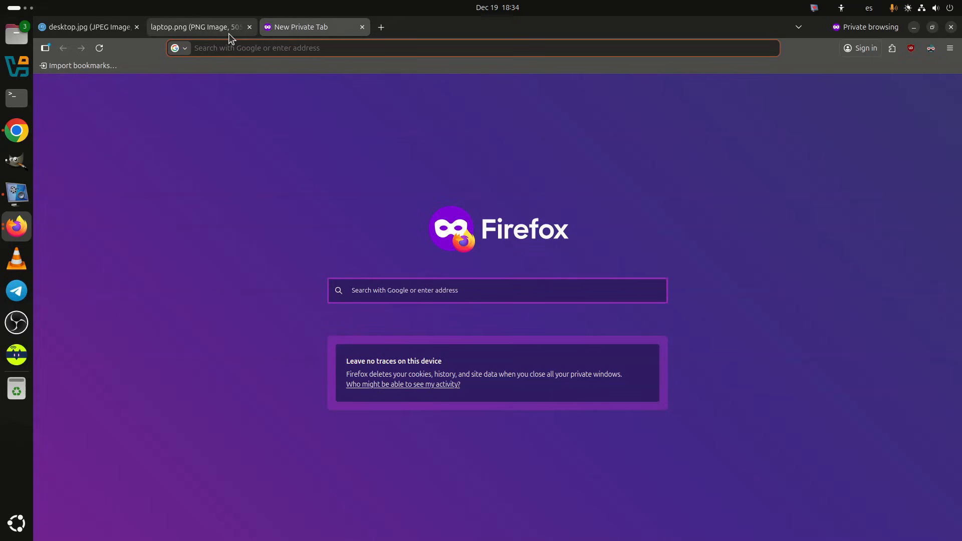
left_click(196, 27)
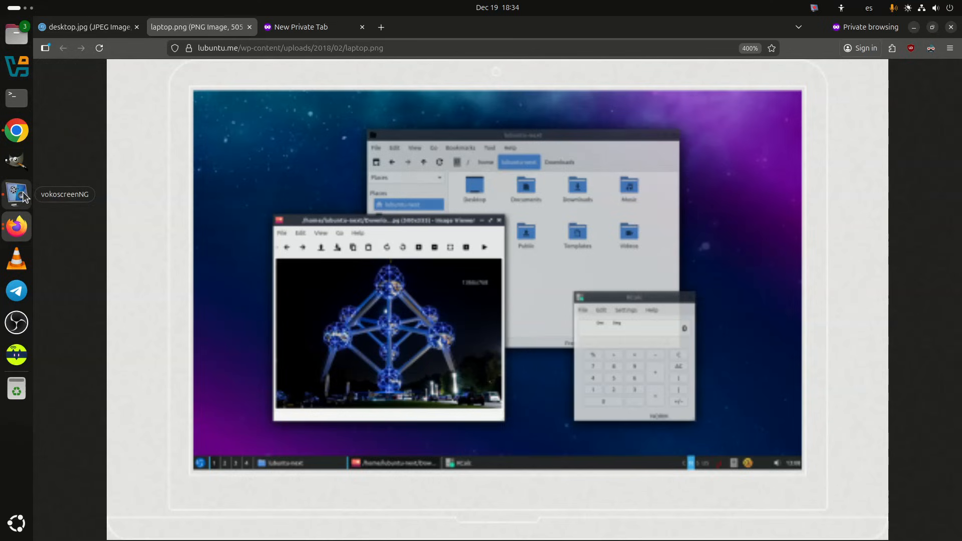
Step: Minimize the vokoscreenNG recorder and narration audio windows to return to the empty private tab
left_click(16, 194)
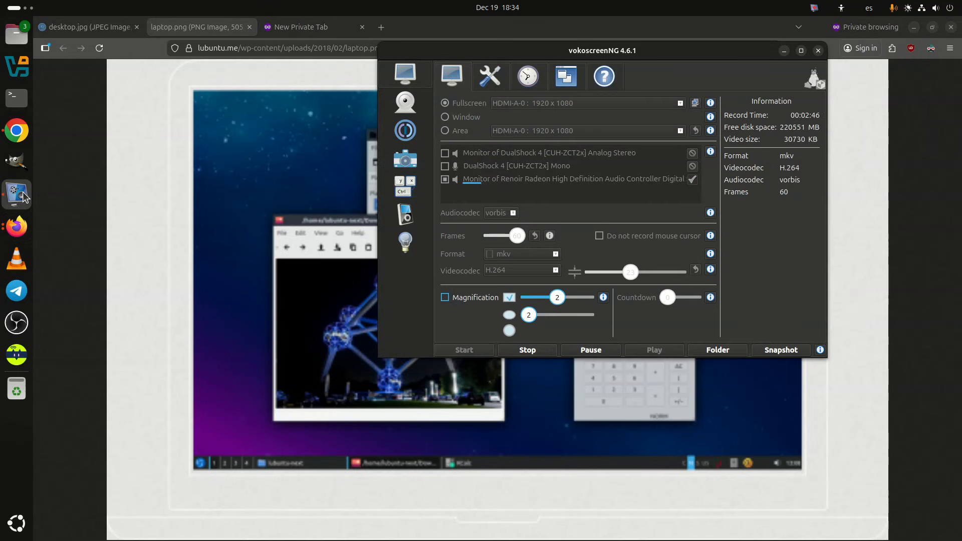
left_click(818, 50)
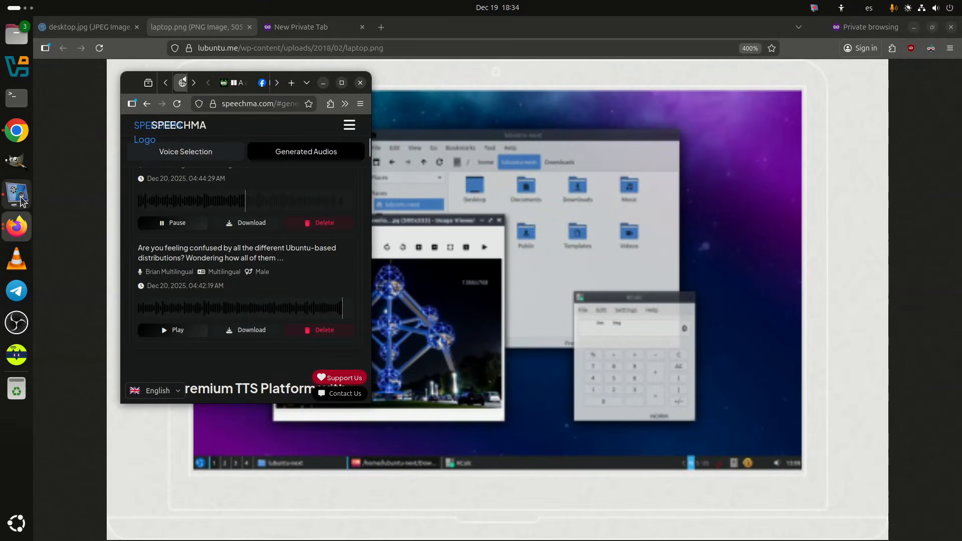
mouse_move(289, 97)
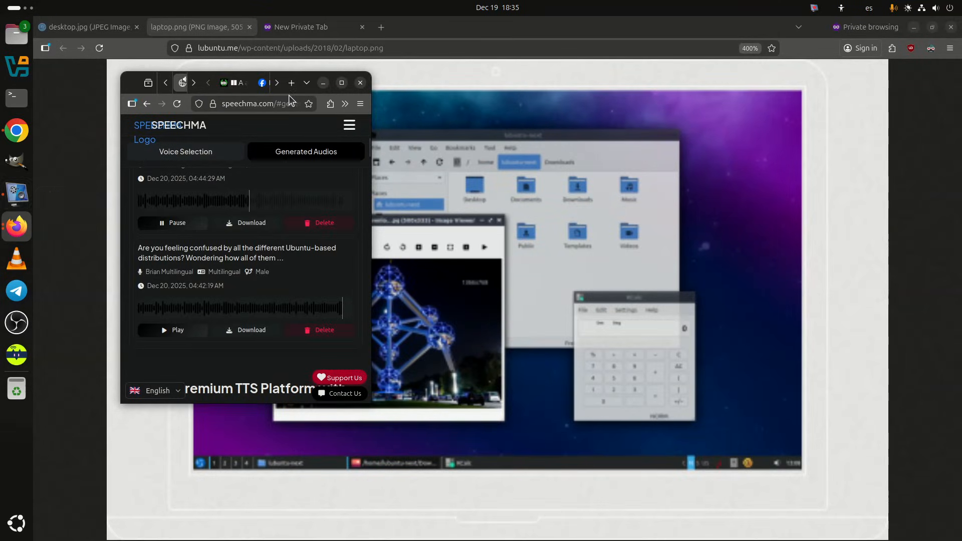
mouse_move(323, 83)
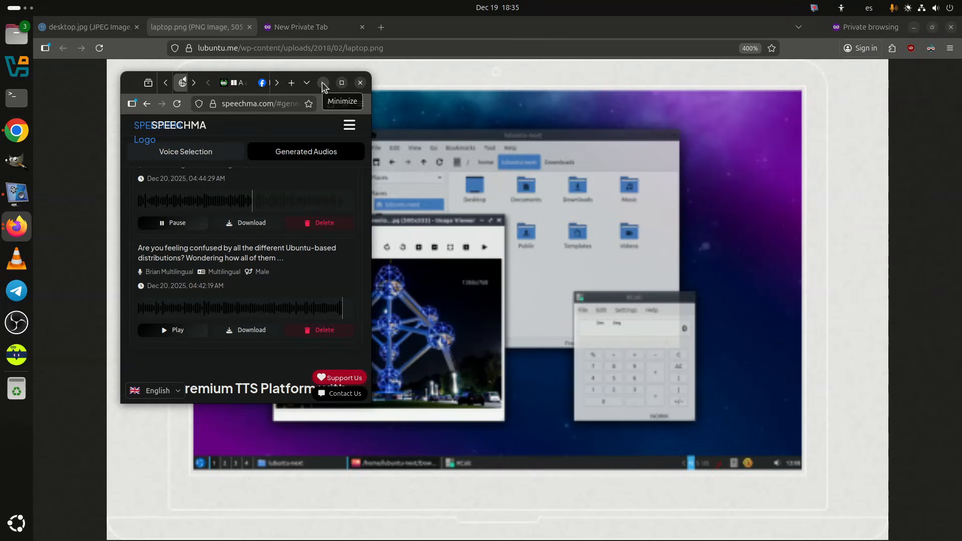
left_click(322, 82)
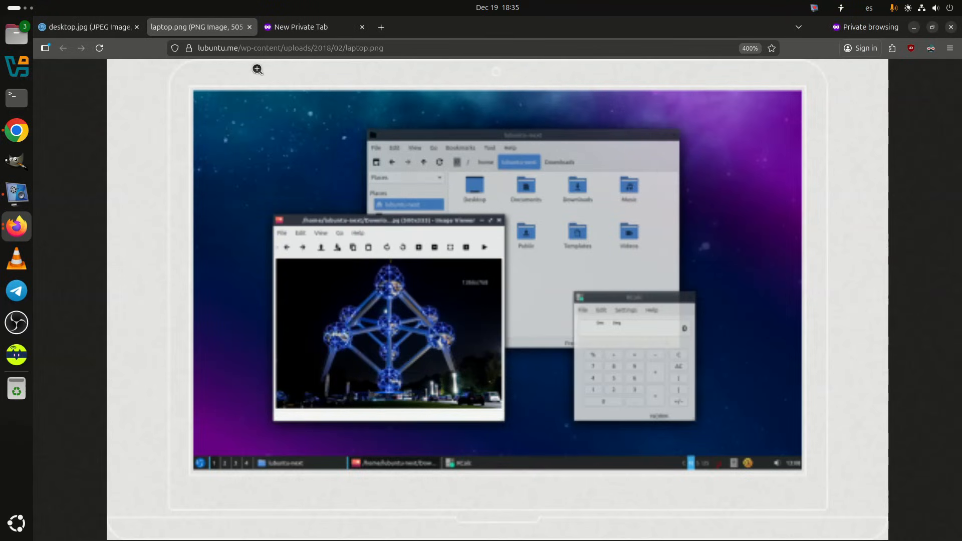
left_click(300, 27)
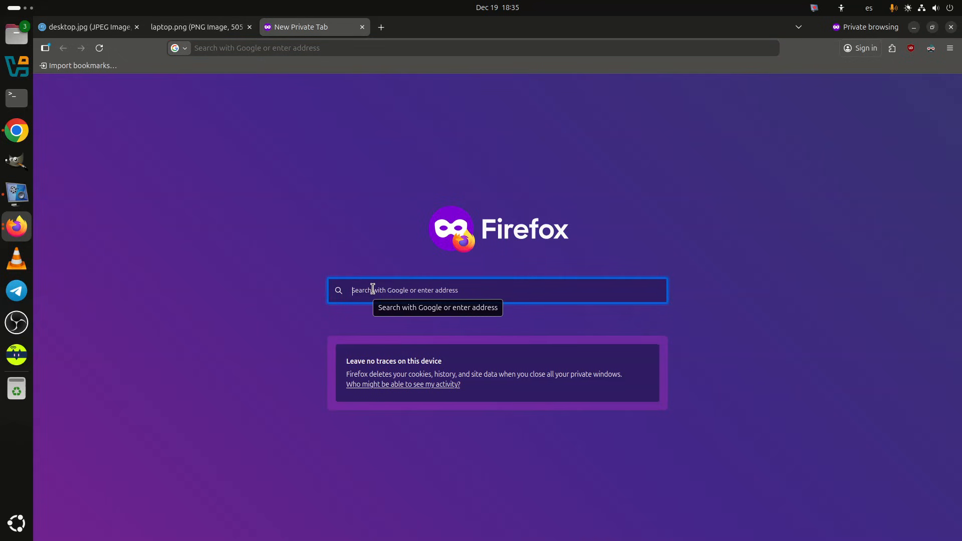
Step: Go to xubuntu.org and open its Download page
type("xubuntu.org")
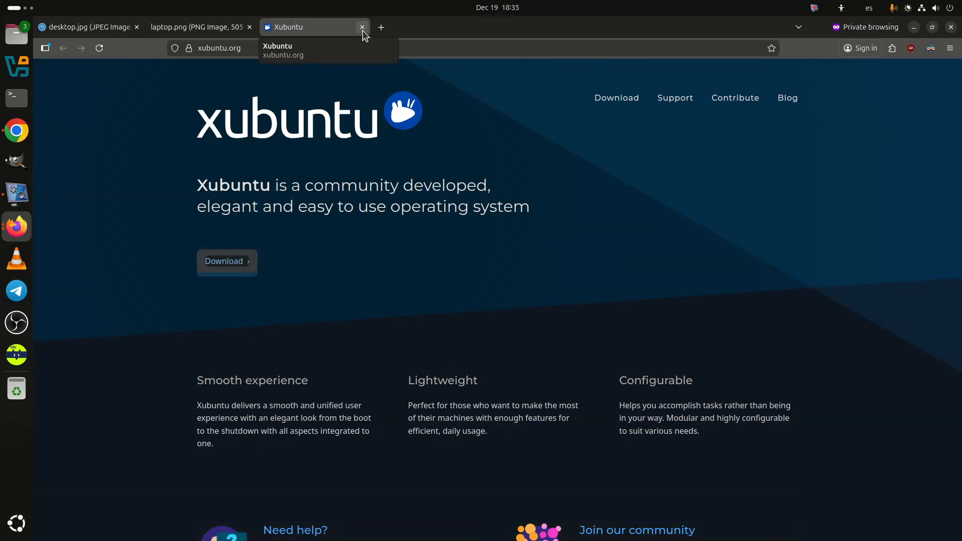
scroll("down", 3)
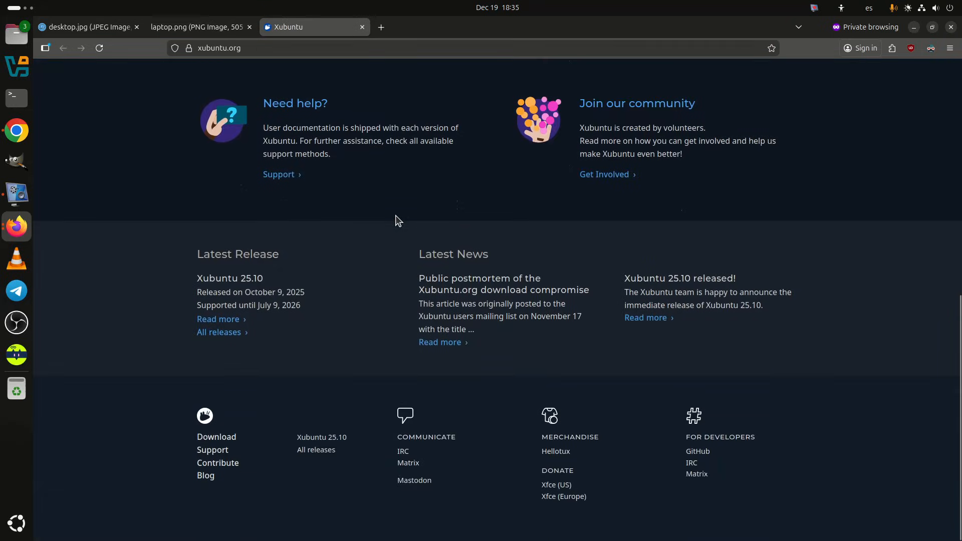
scroll("up", 3)
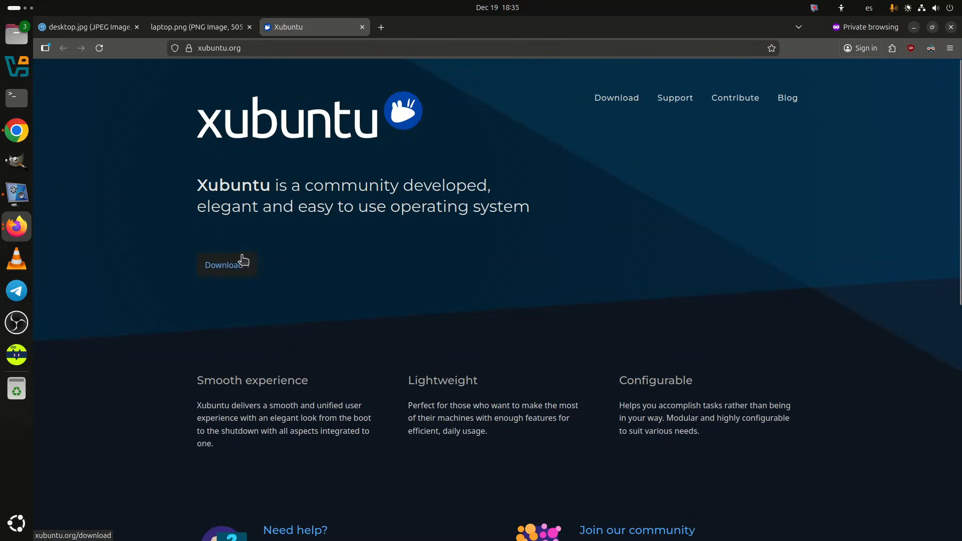
left_click(225, 265)
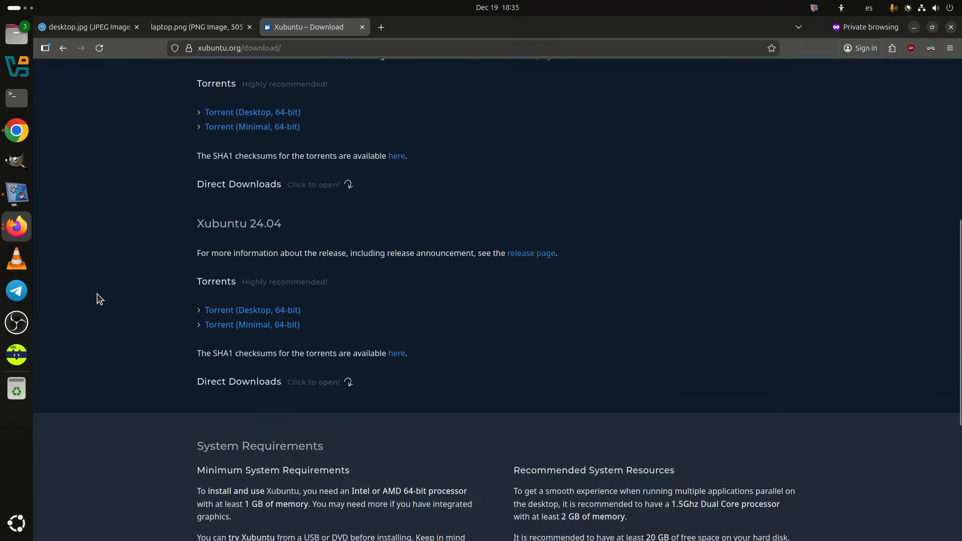
scroll("up", 3)
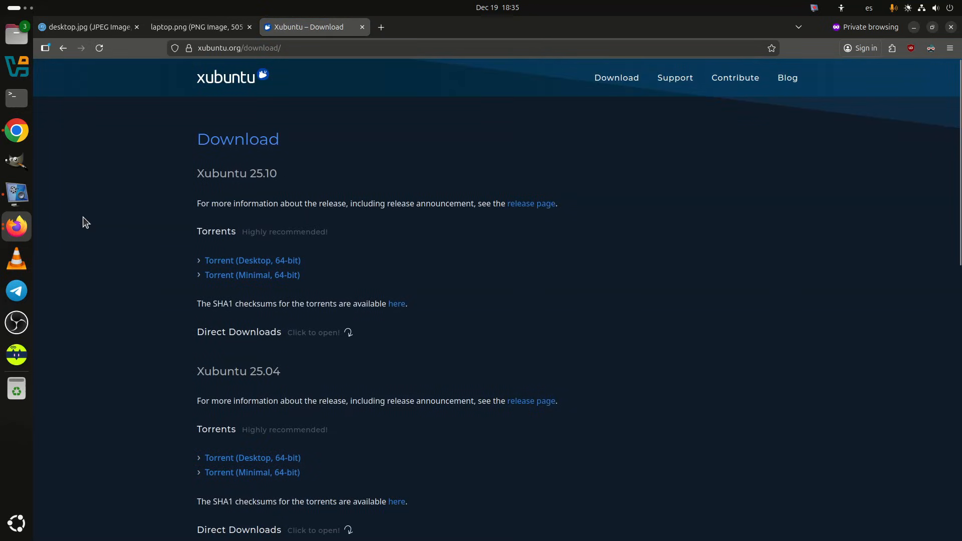
mouse_move(17, 227)
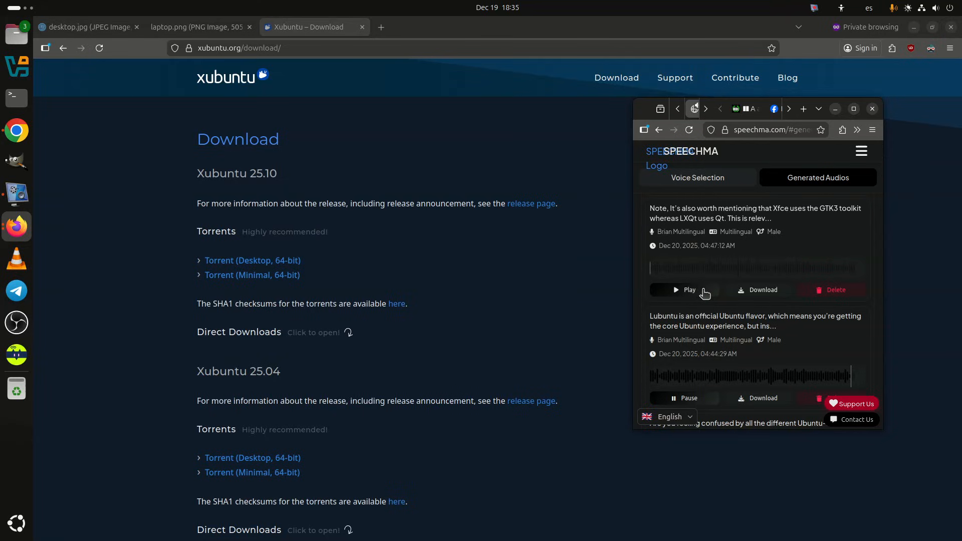
Step: Play and hide the Xfce and GTK3 narration clip, then add a new private tab
left_click(684, 398)
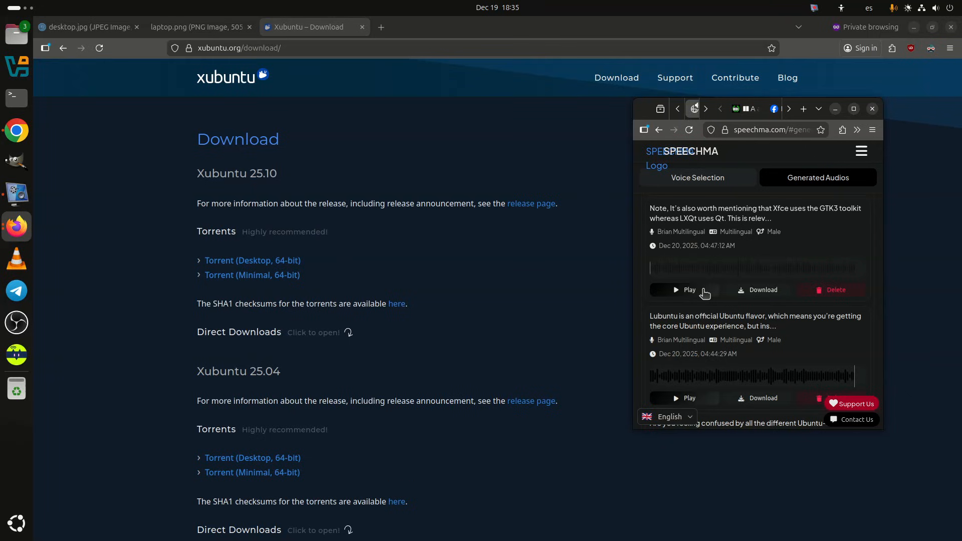
left_click(685, 290)
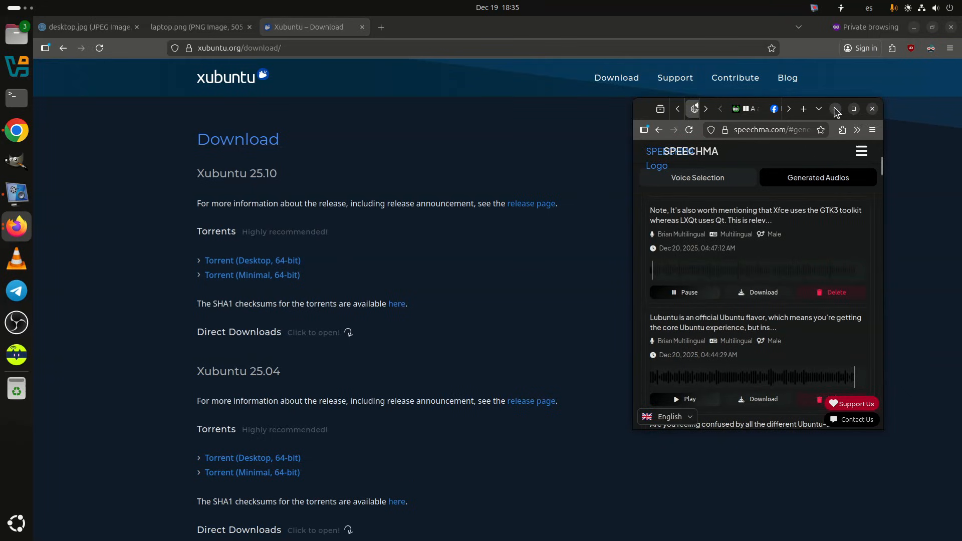
left_click(872, 108)
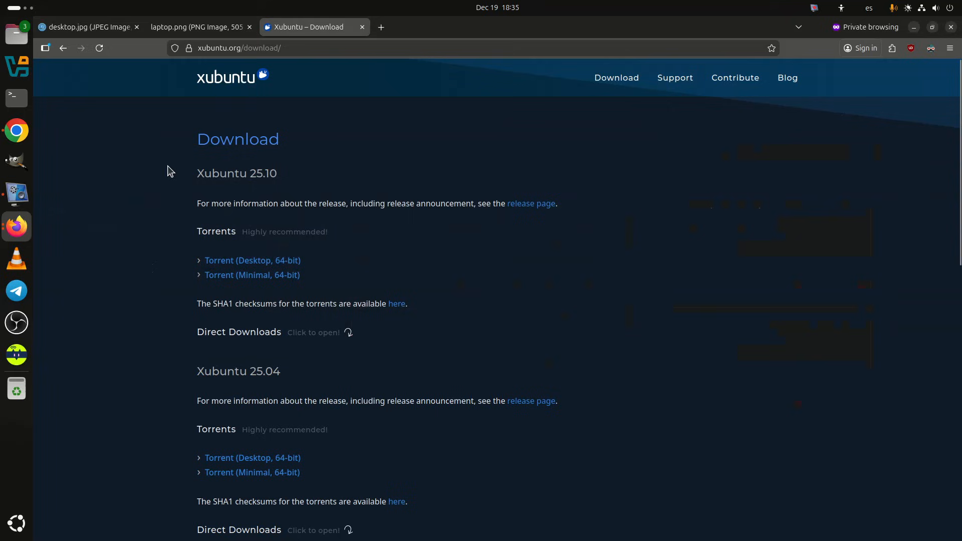
mouse_move(381, 27)
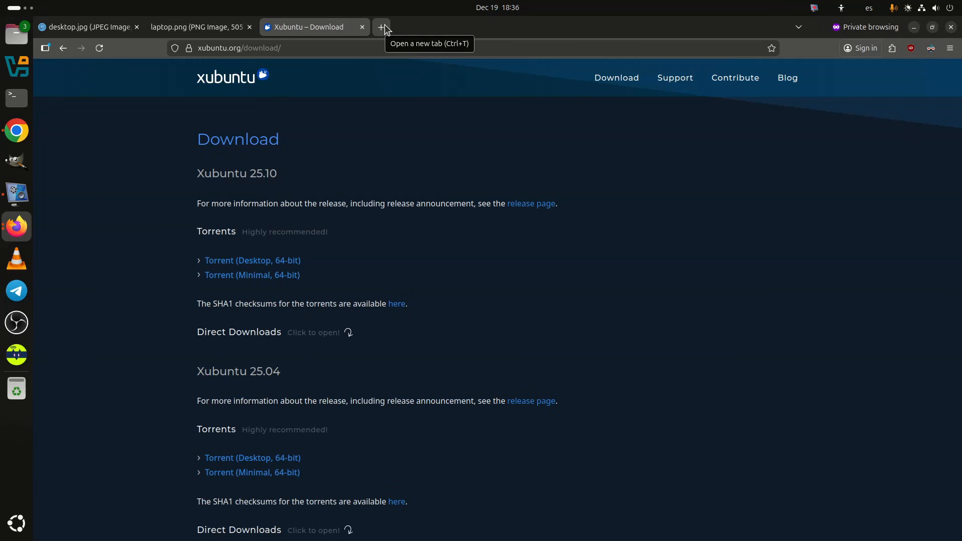
scroll("down", 3)
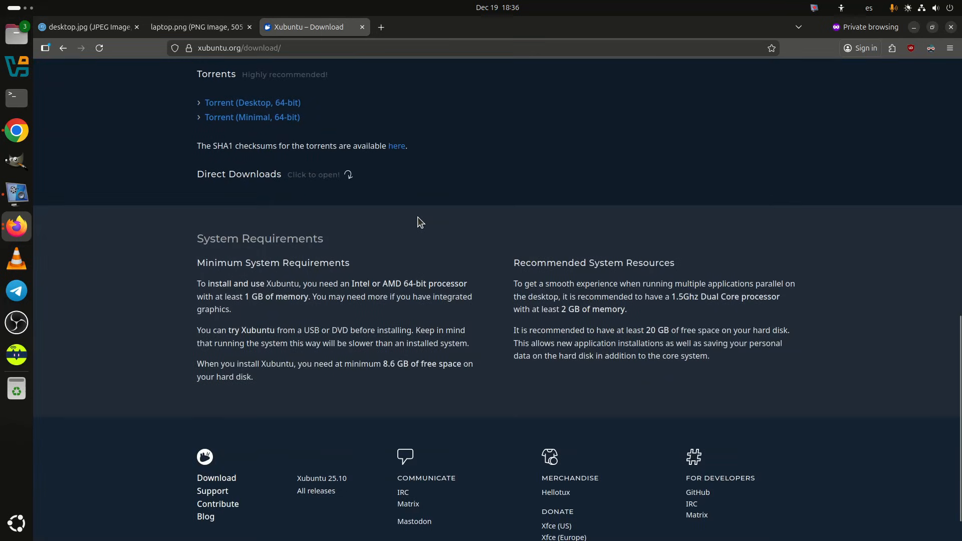
left_click(381, 27)
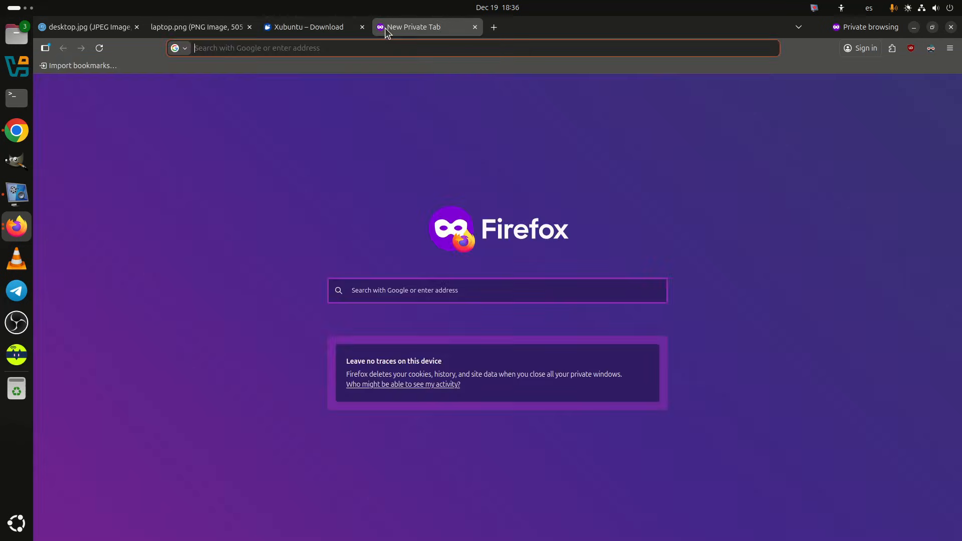
Step: Glance back at the Xubuntu tab, then search 'linux lite' and open linuxliteos.com
left_click(310, 27)
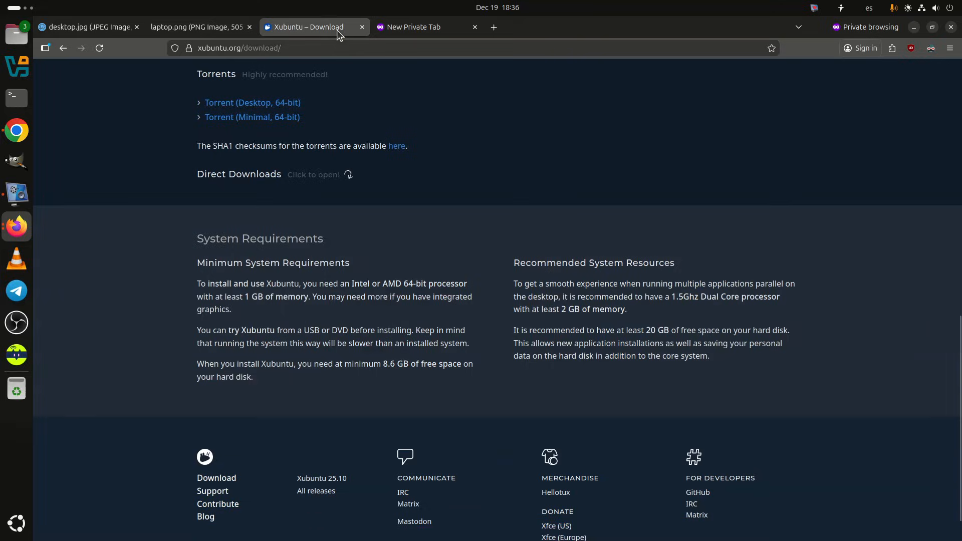
mouse_move(426, 27)
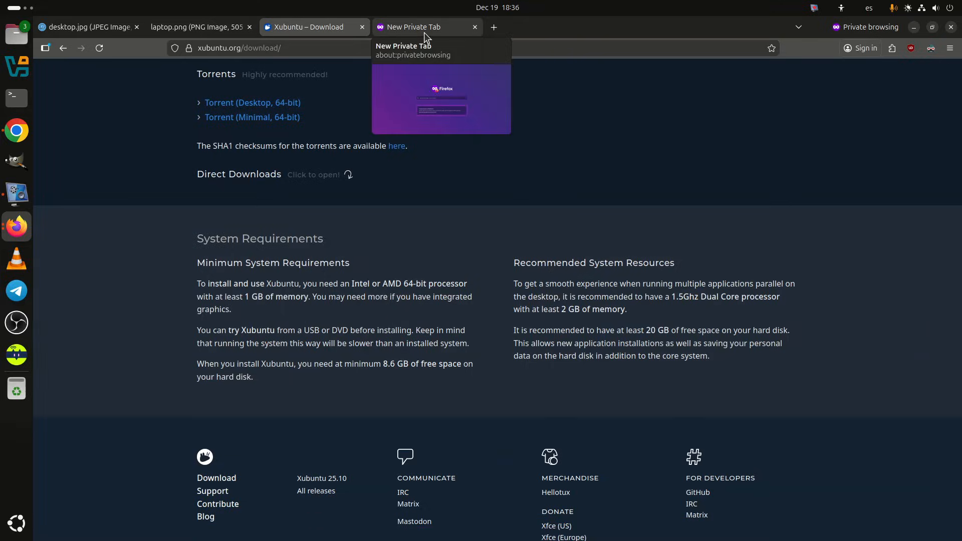
left_click(425, 28)
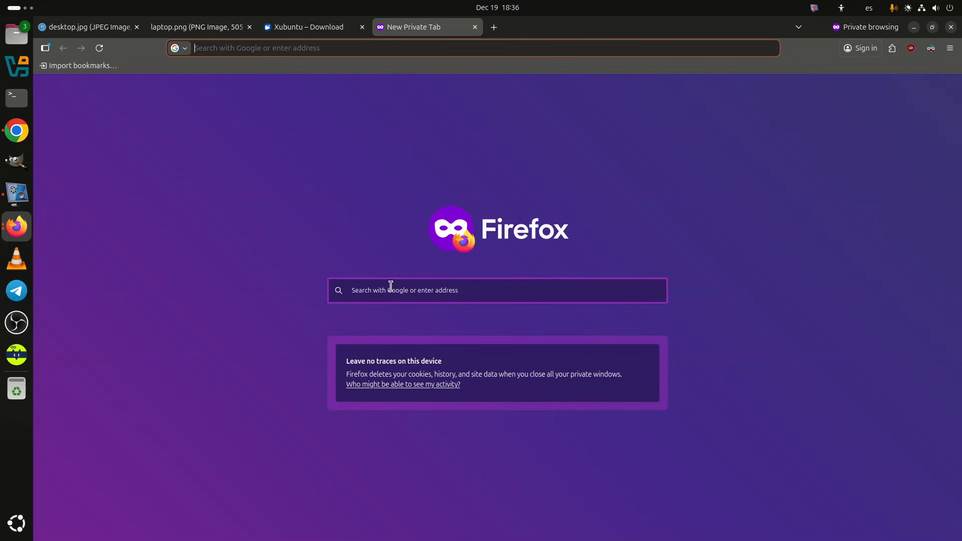
type("linuxiac.com/")
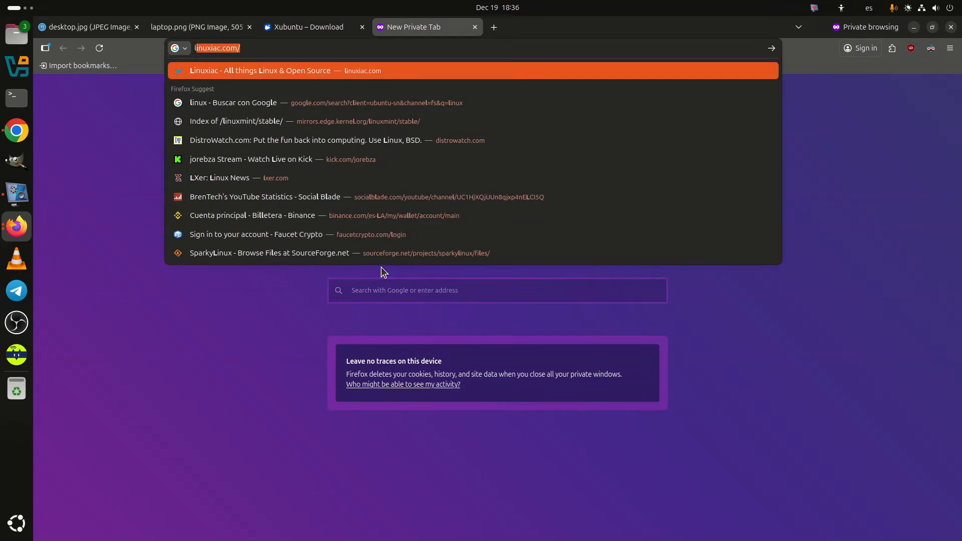
type("linux lite")
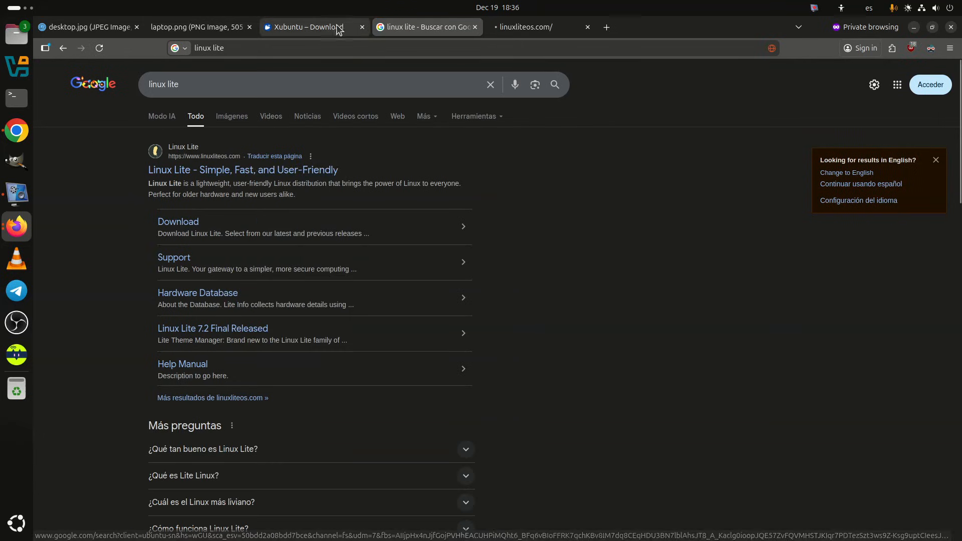
left_click(243, 170)
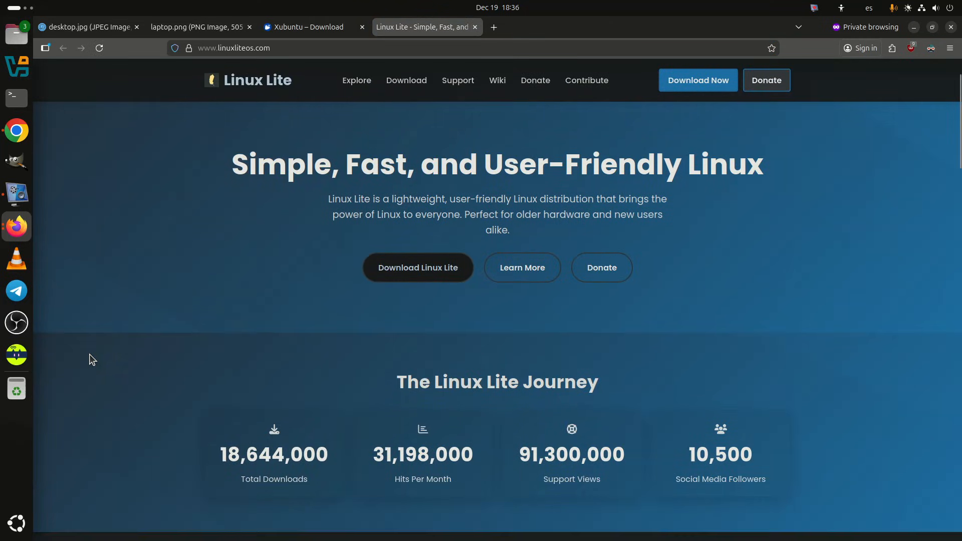
Step: Scroll the Linux Lite homepage past the download statistics to its desktop screenshots
scroll("down", 3)
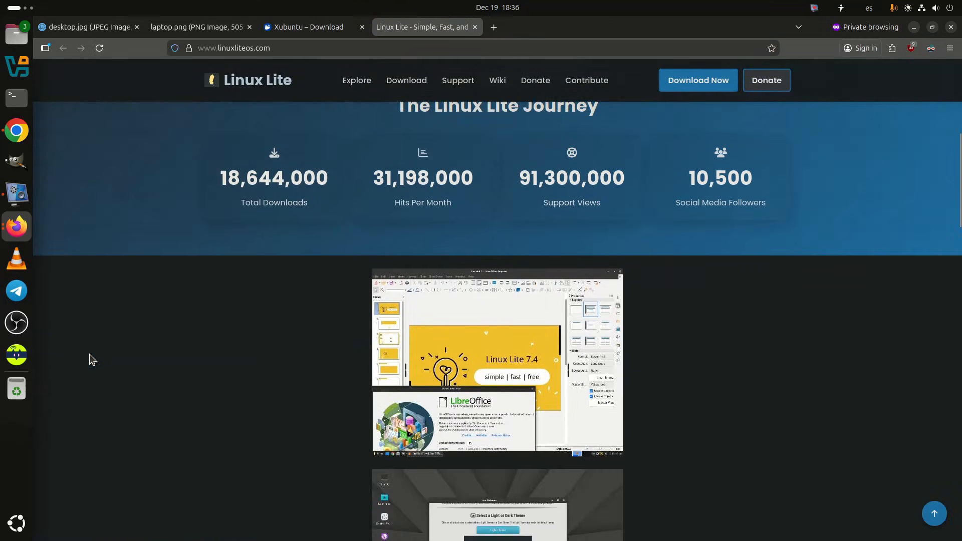
scroll("down", 3)
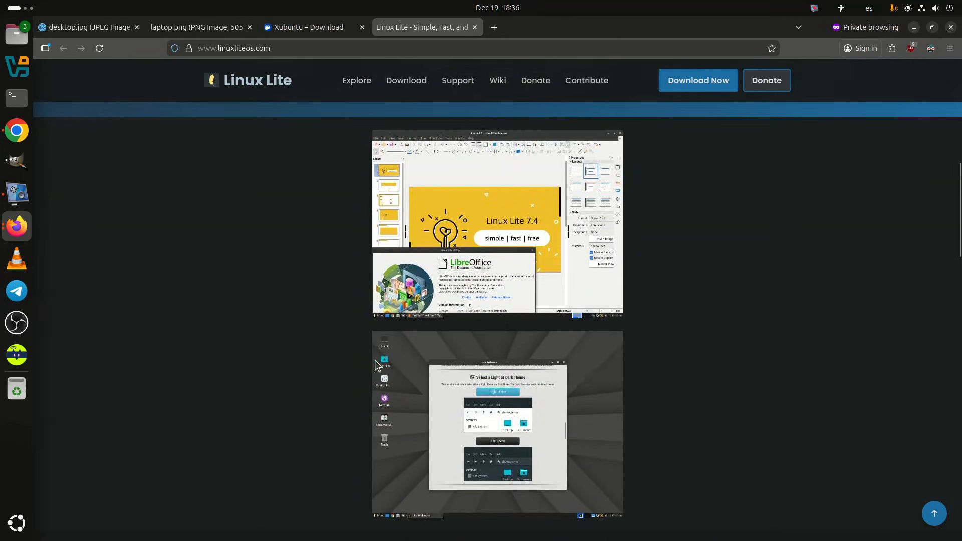
mouse_move(402, 395)
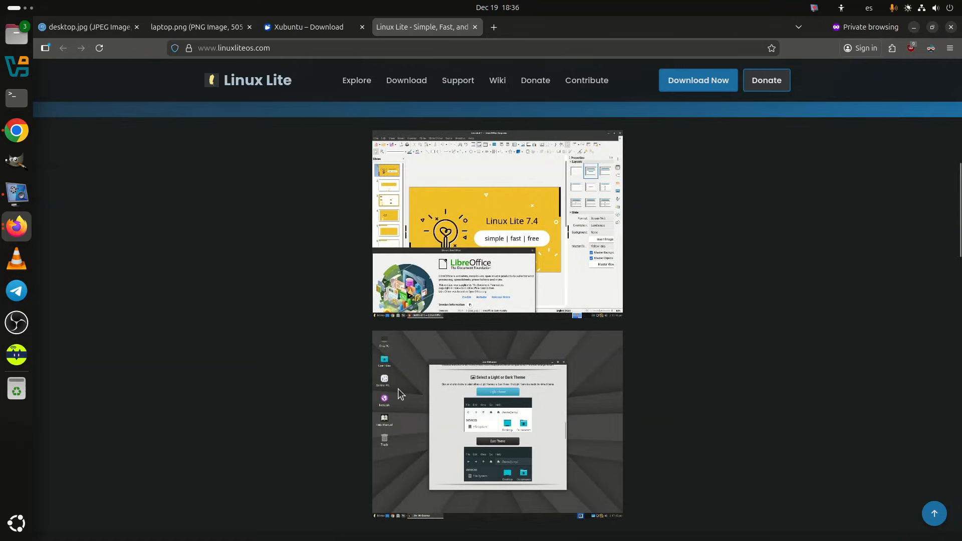
mouse_move(421, 284)
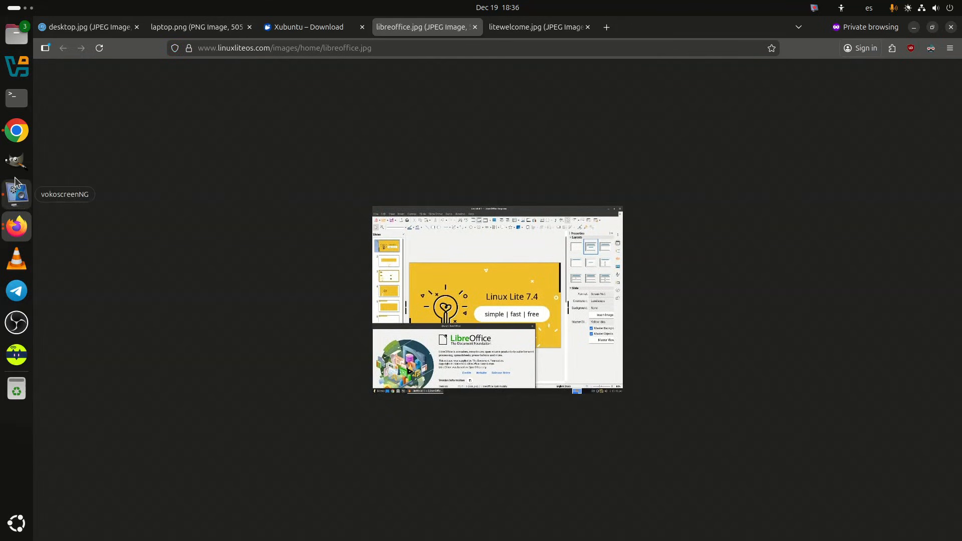
Step: Zoom the litewelcome.jpg screenshot tab in twice, then add a new private tab
left_click(535, 27)
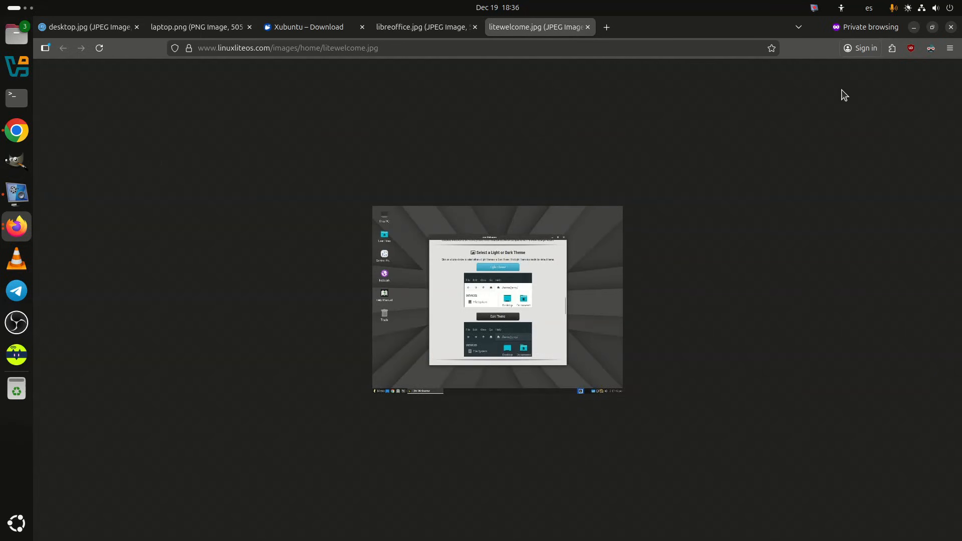
left_click(951, 48)
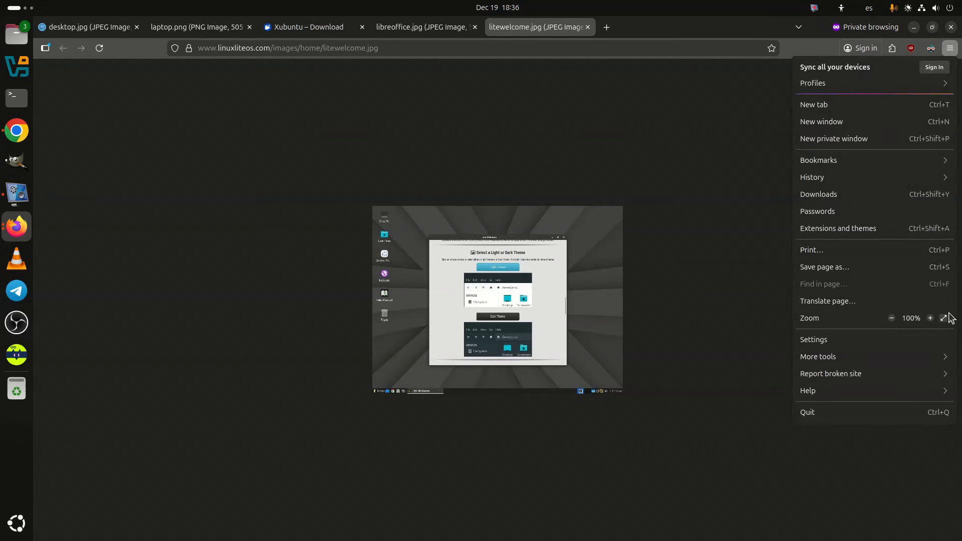
left_click(930, 318)
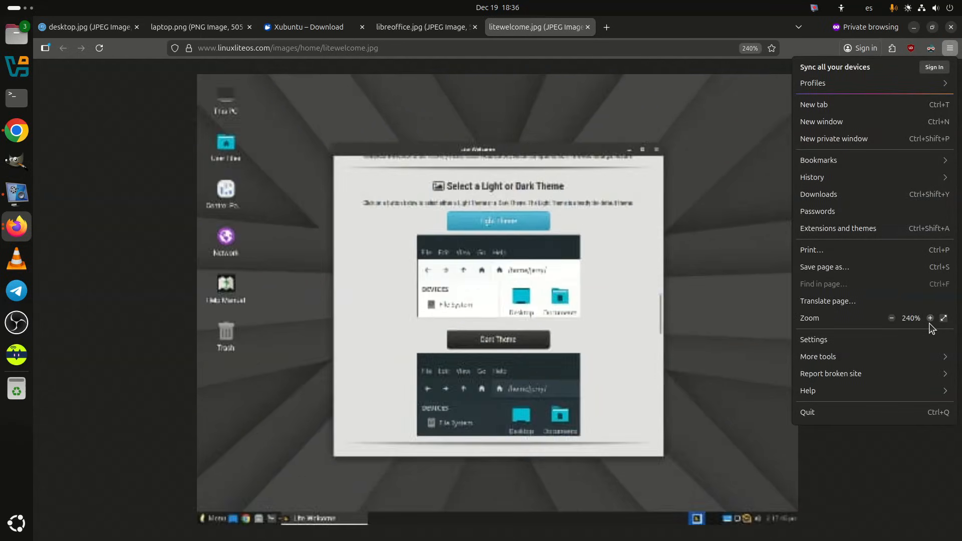
left_click(930, 318)
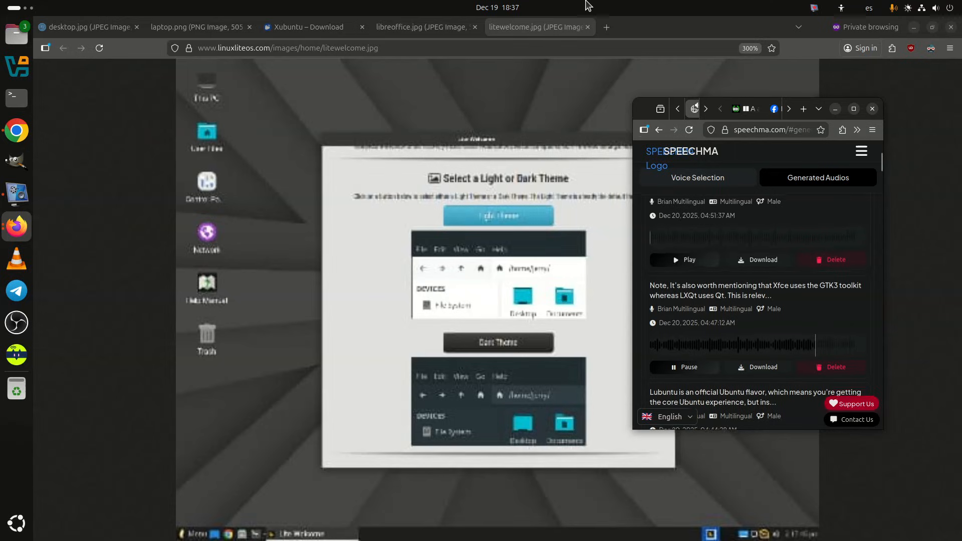
left_click(606, 27)
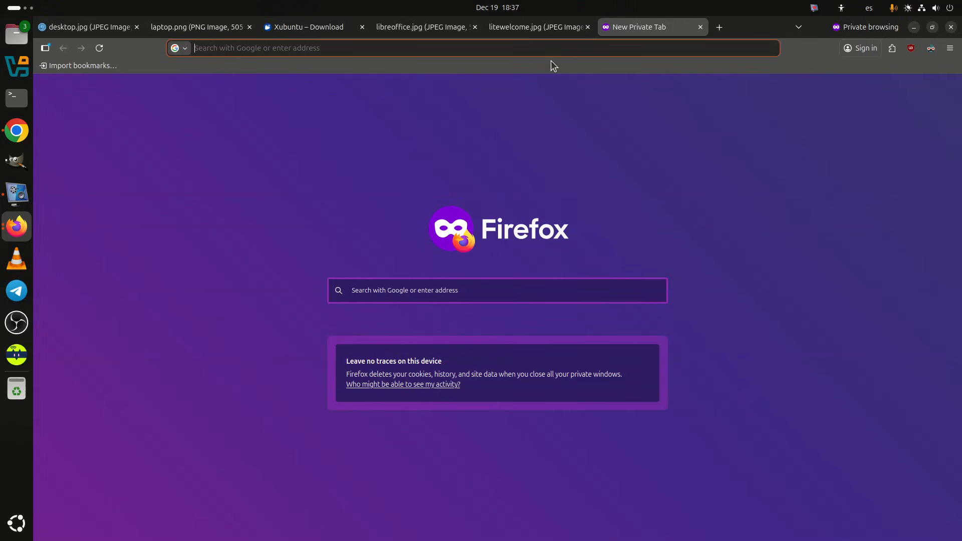
Step: Search 'zorin' and open the Zorin OS site at zorin.com/os
type("zorin.com/os/")
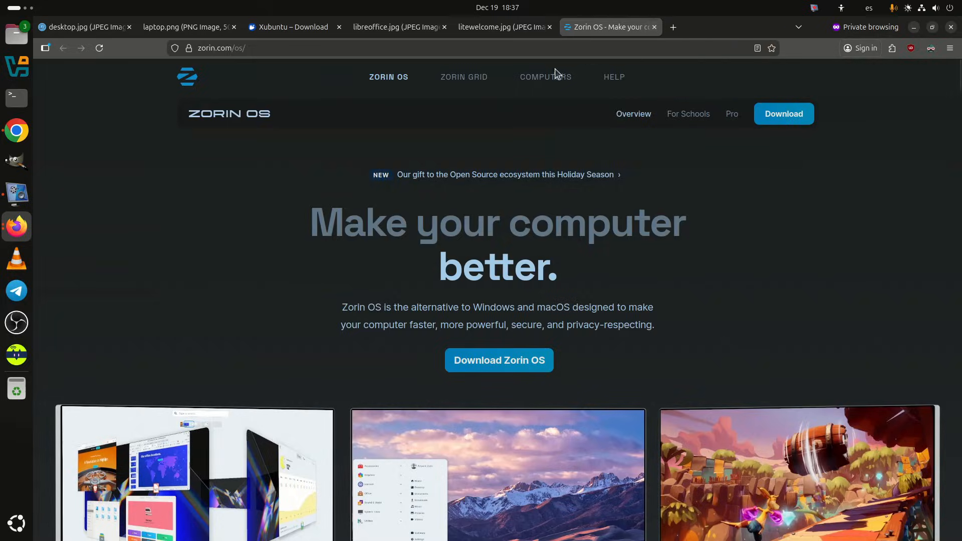
scroll("down", 3)
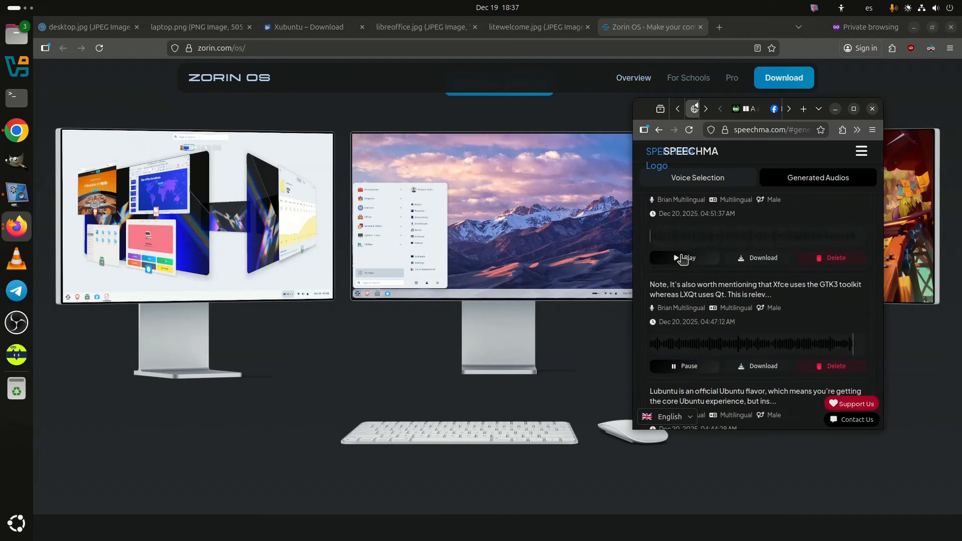
left_click(685, 258)
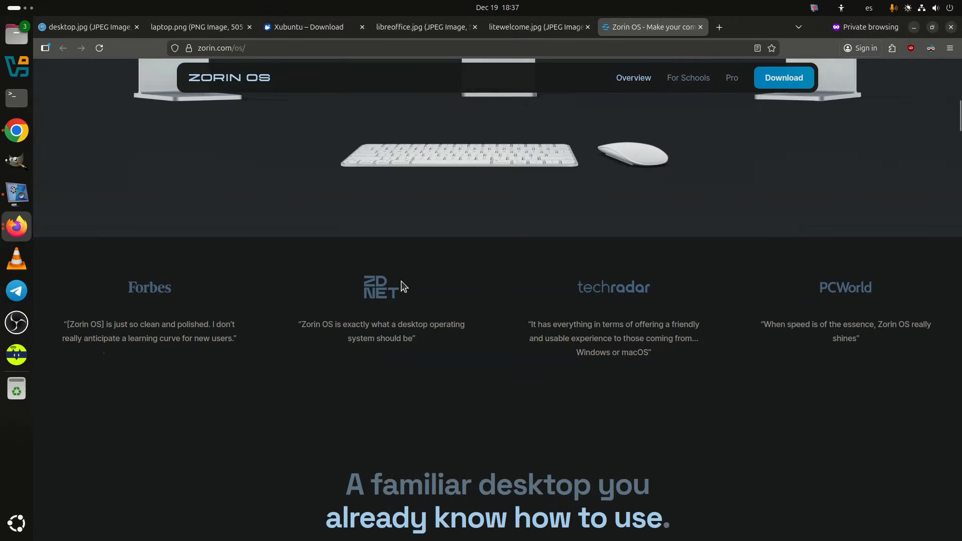
scroll("down", 3)
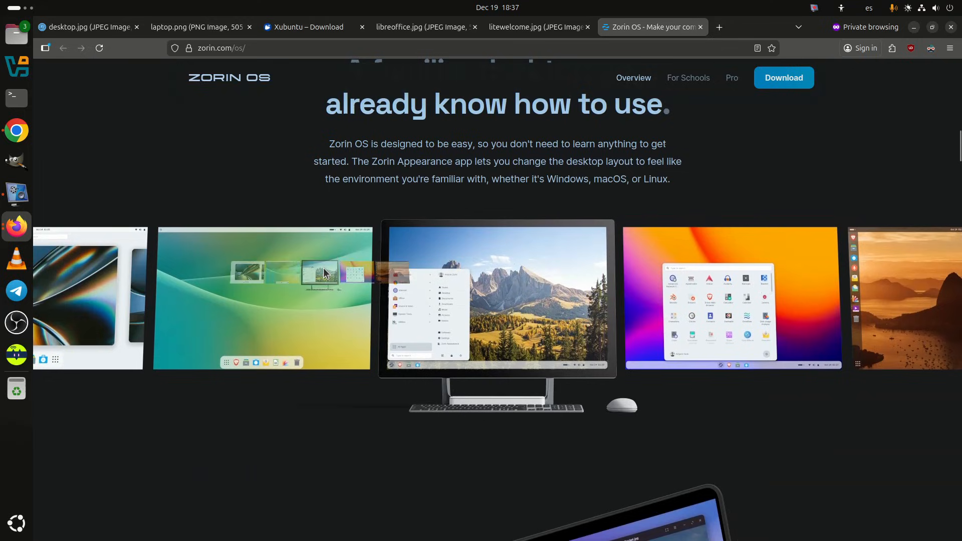
Step: Scroll through the Zorin OS homepage, then add another empty private tab
scroll("down", 3)
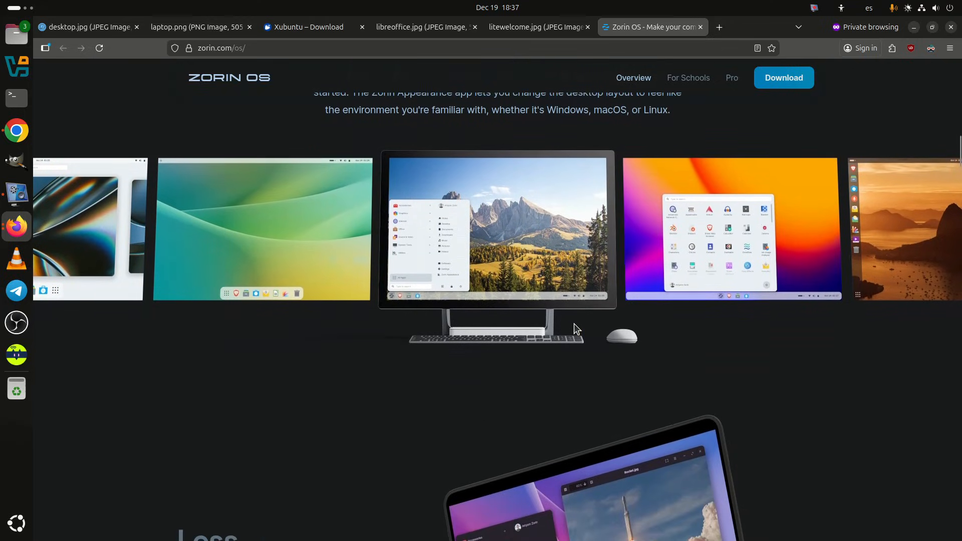
scroll("down", 3)
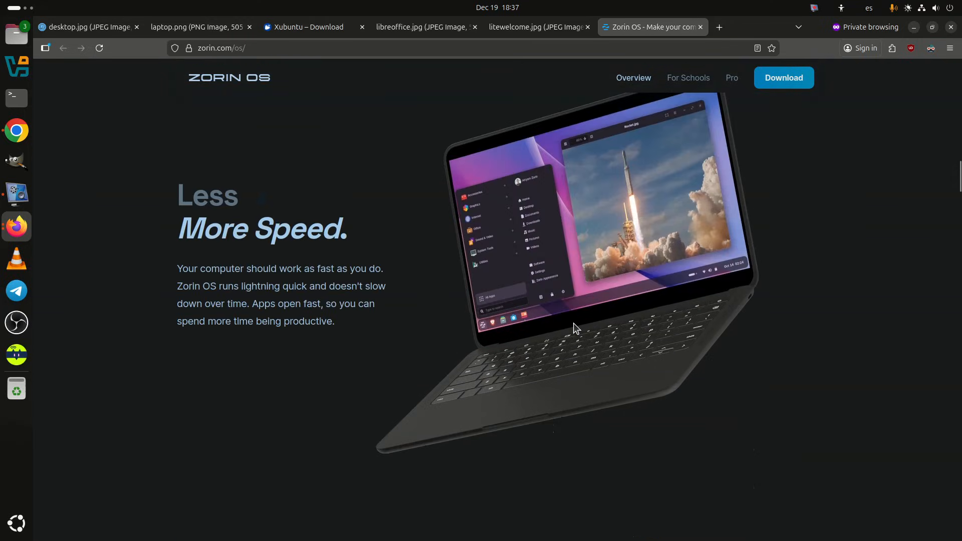
scroll("down", 3)
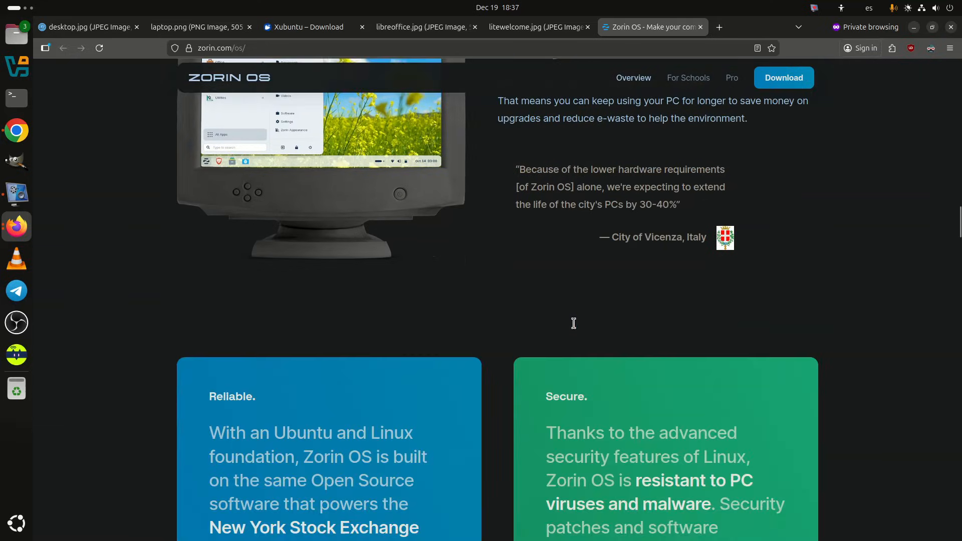
scroll("down", 3)
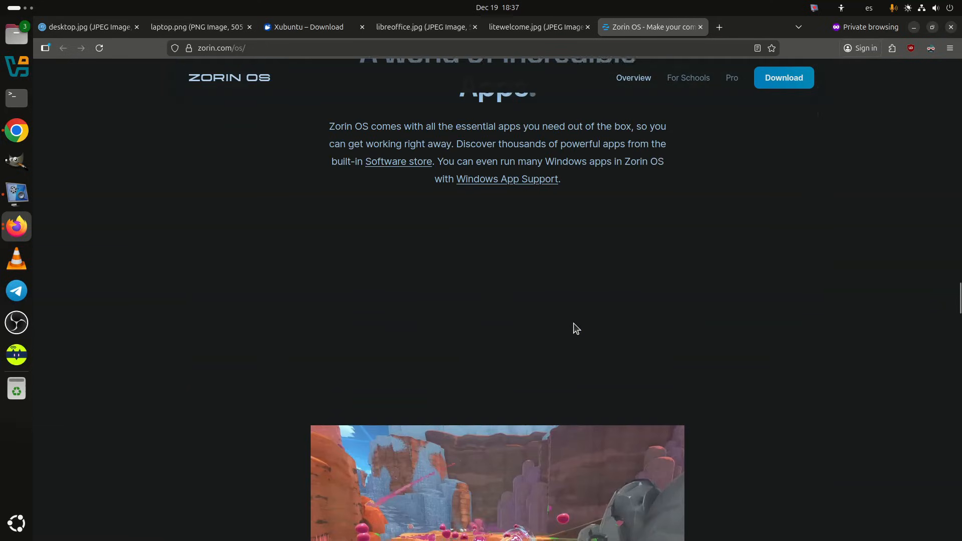
scroll("down", 3)
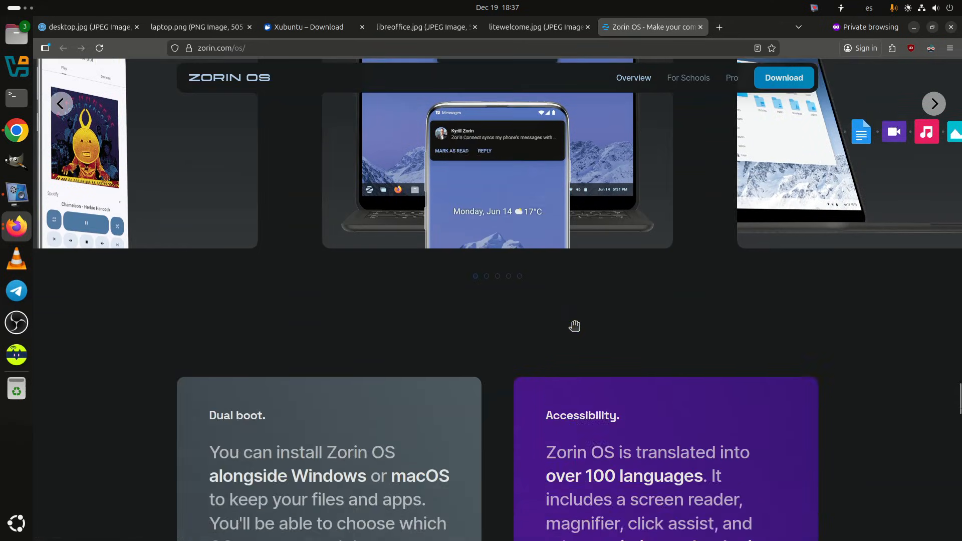
scroll("down", 3)
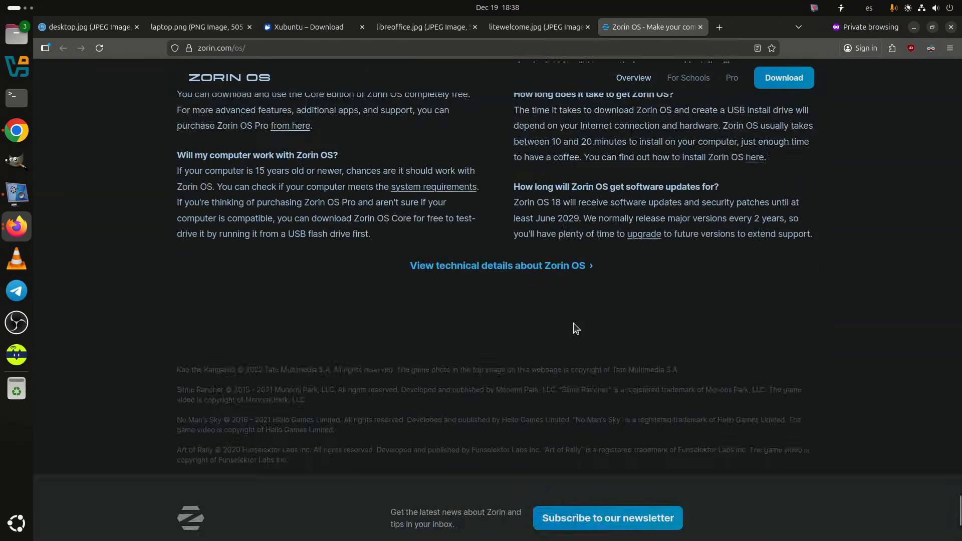
scroll("up", 3)
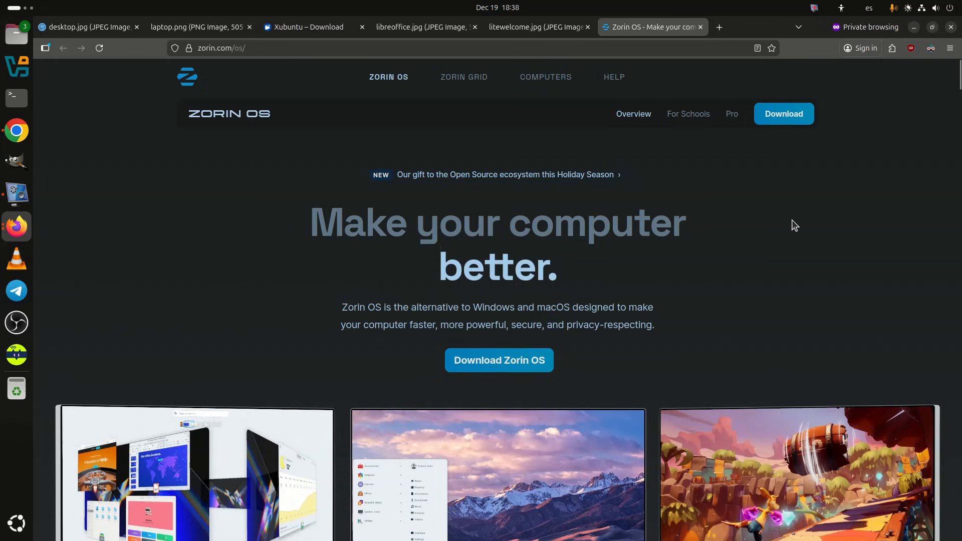
scroll("down", 3)
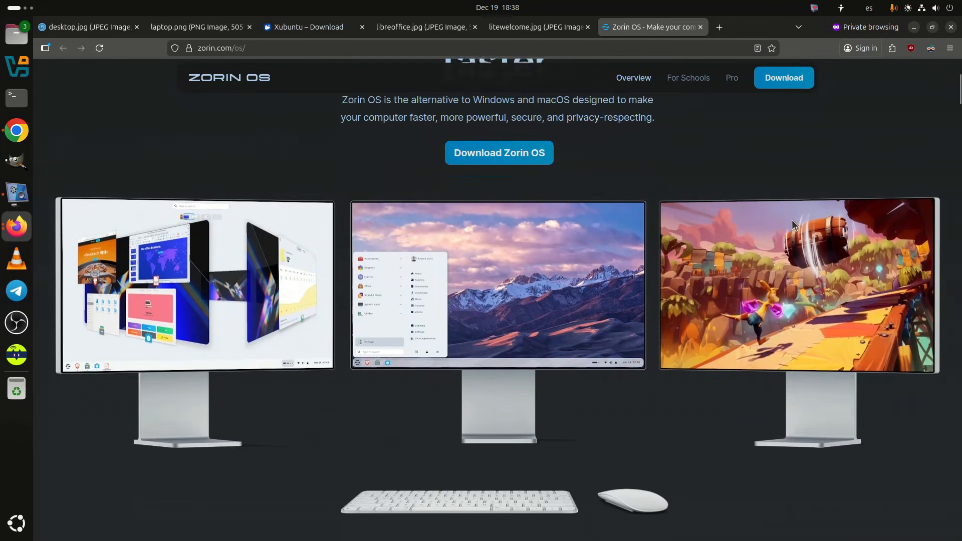
scroll("down", 3)
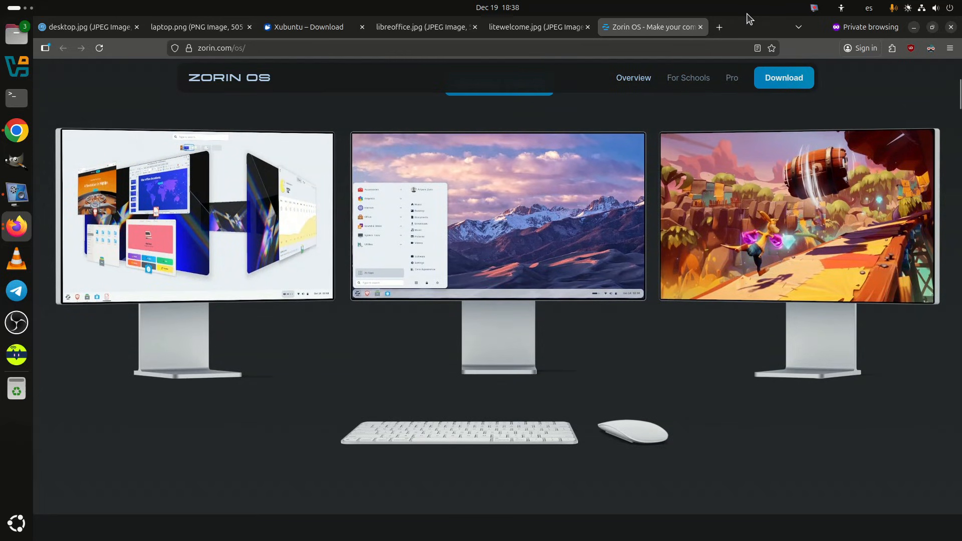
left_click(719, 27)
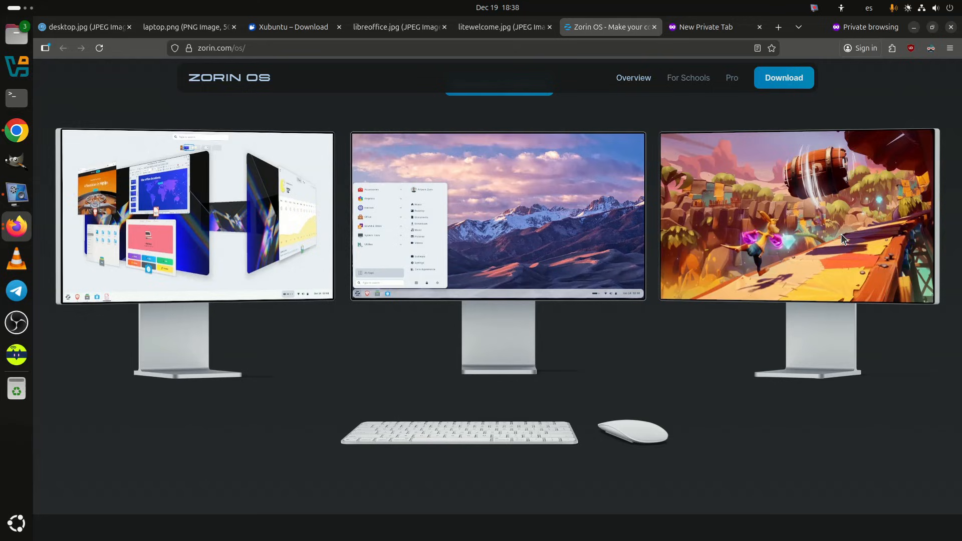
mouse_move(16, 221)
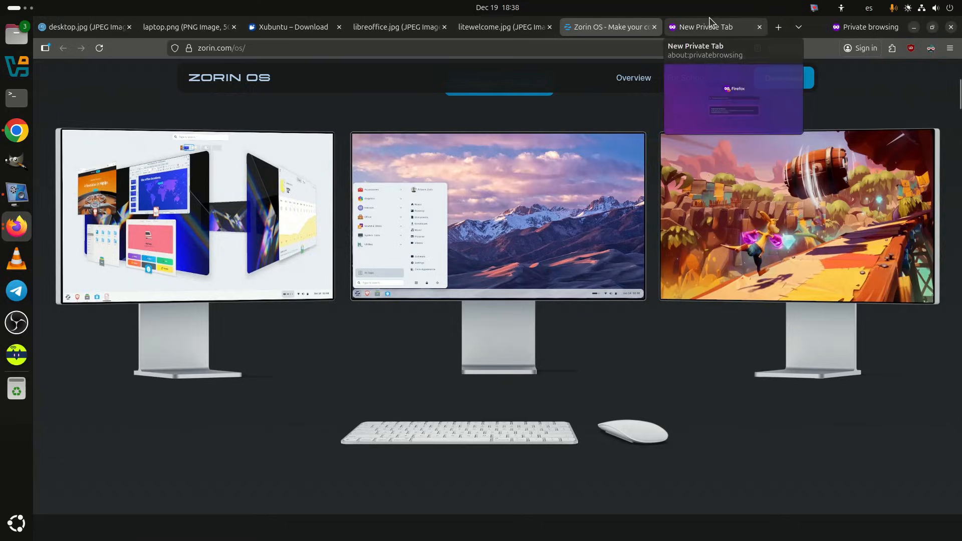
Step: Search 'linux' in the private tab and open the official Linux Mint homepage, scrolling through it
left_click(716, 27)
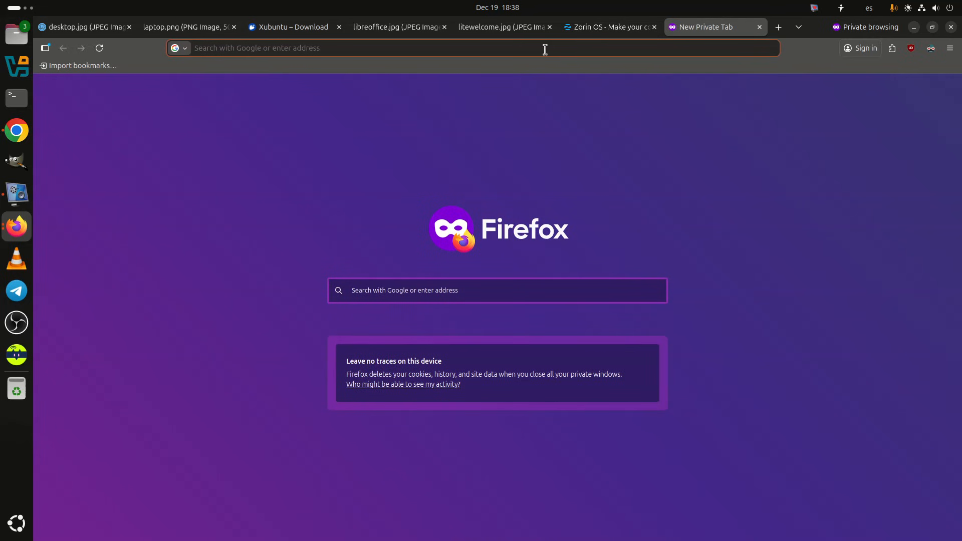
type("linux mint")
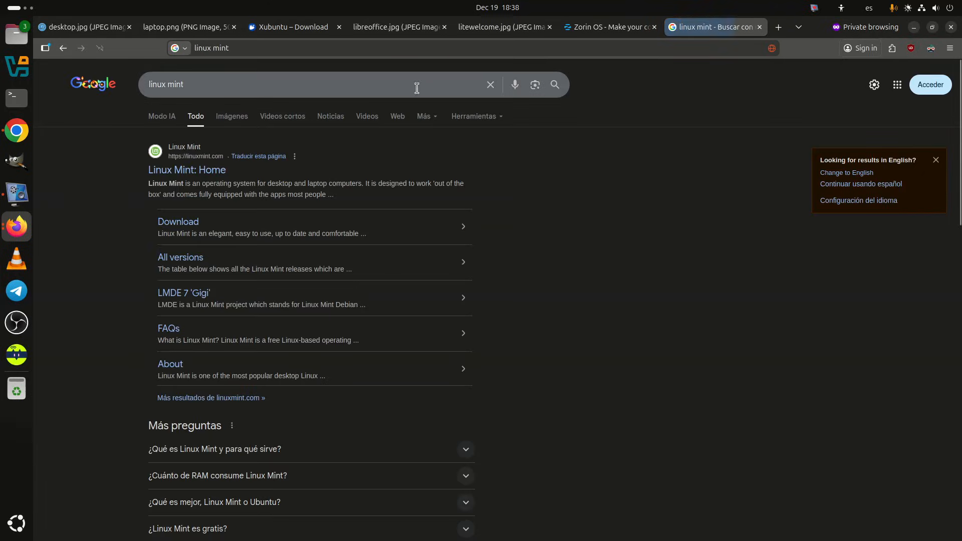
left_click(187, 170)
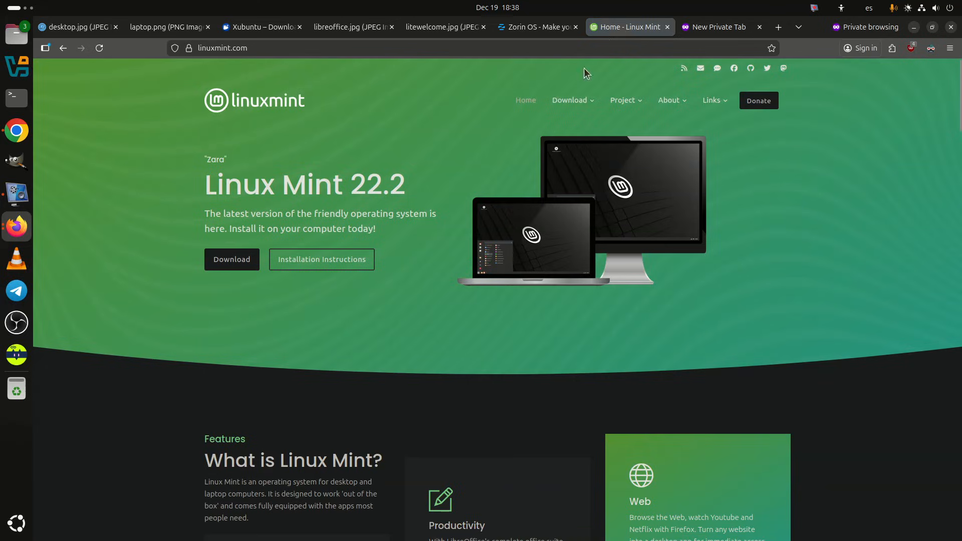
scroll("down", 3)
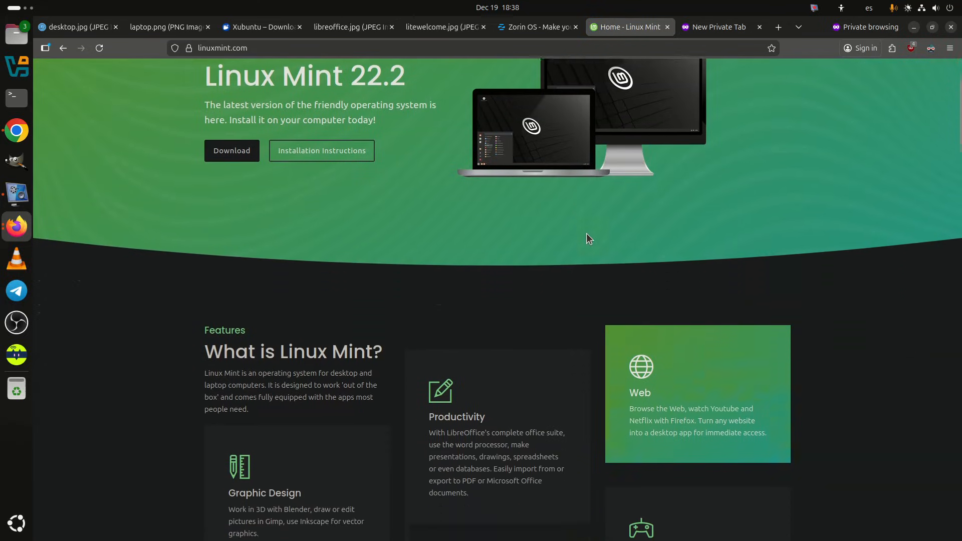
scroll("down", 3)
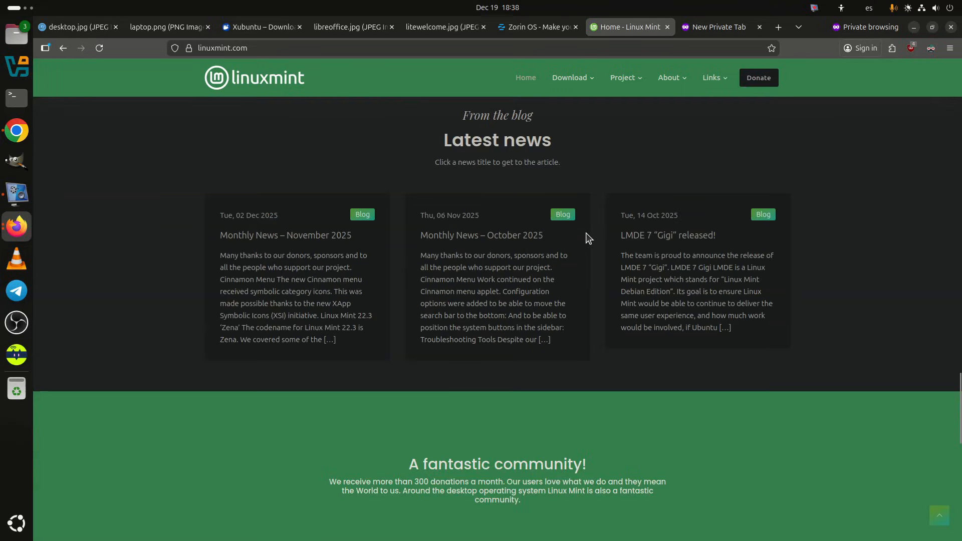
scroll("up", 3)
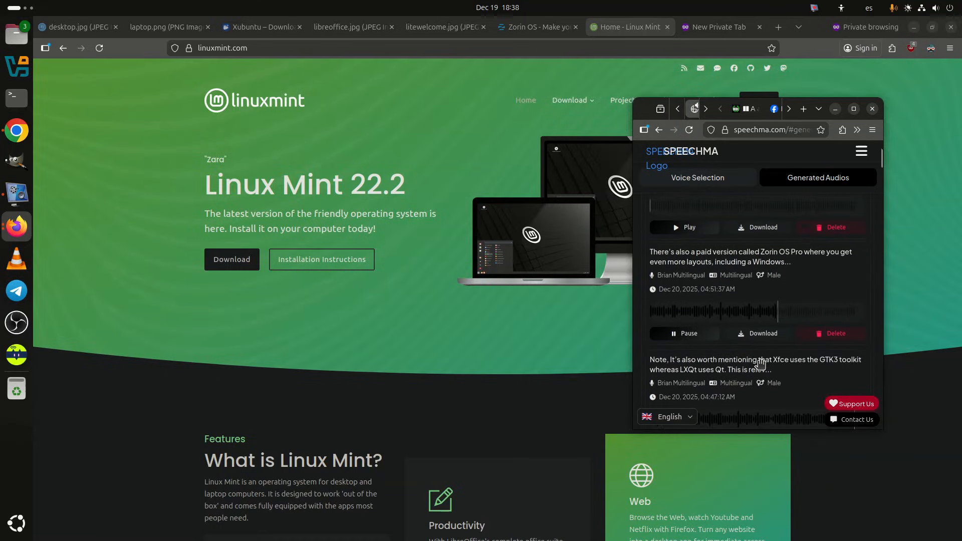
mouse_move(836, 109)
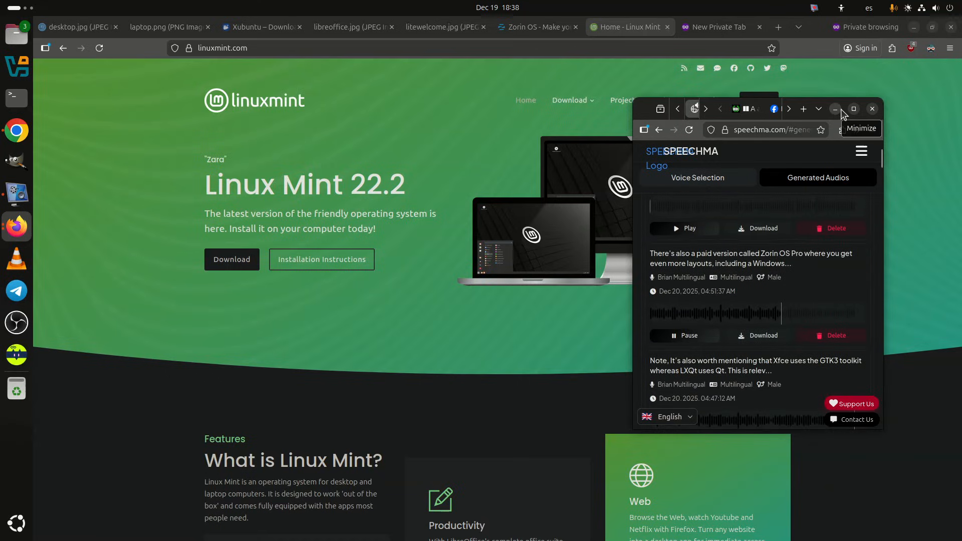
Step: Hide the narration audio window, review linuxmint.com again, and play the next narration clip
left_click(835, 109)
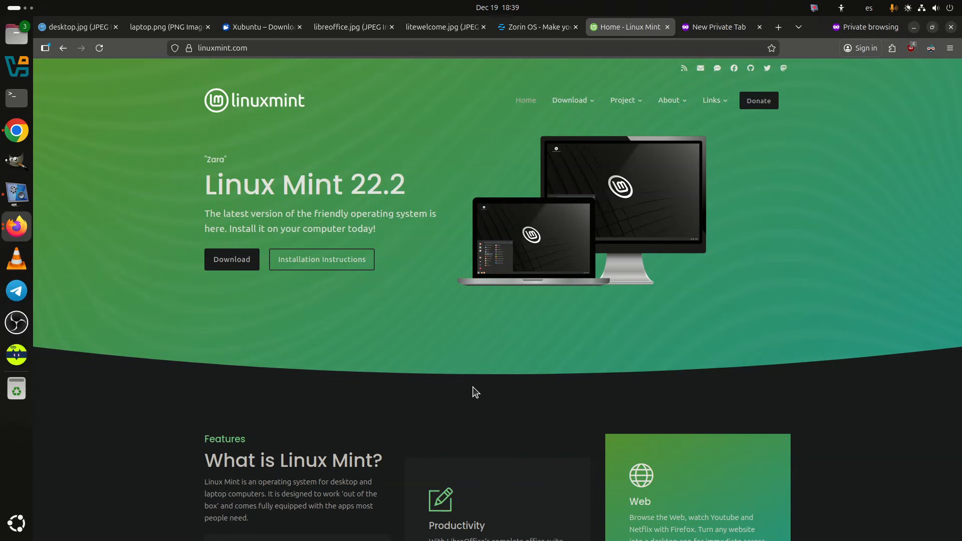
scroll("down", 3)
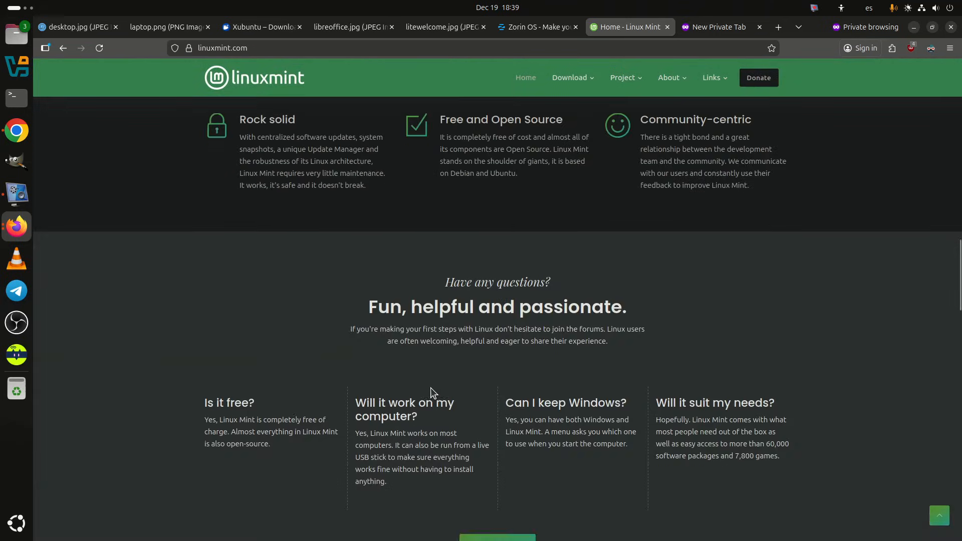
scroll("up", 3)
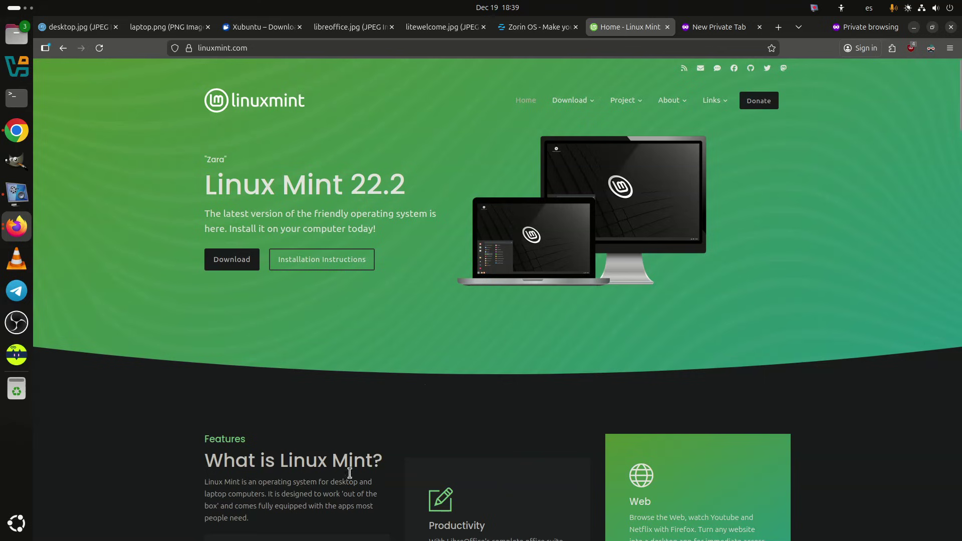
mouse_move(16, 226)
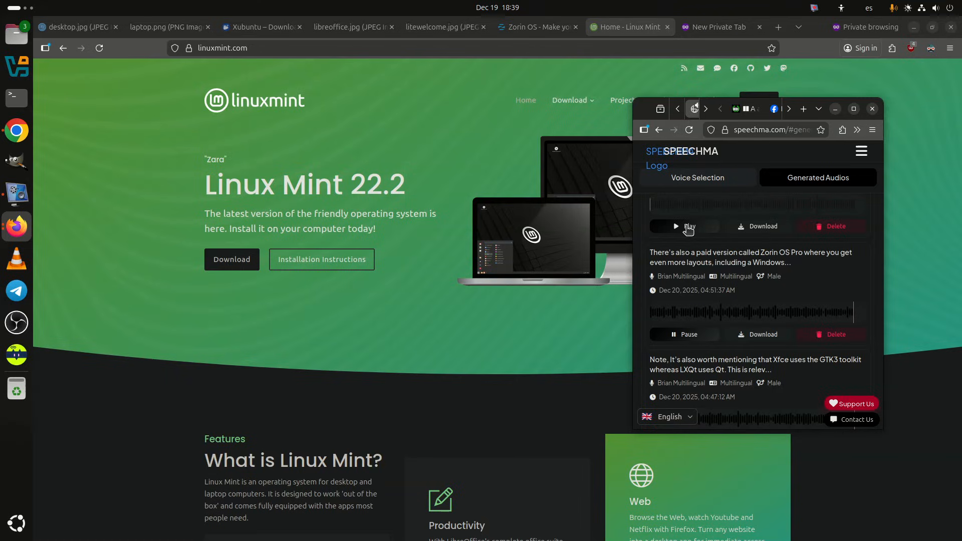
left_click(685, 226)
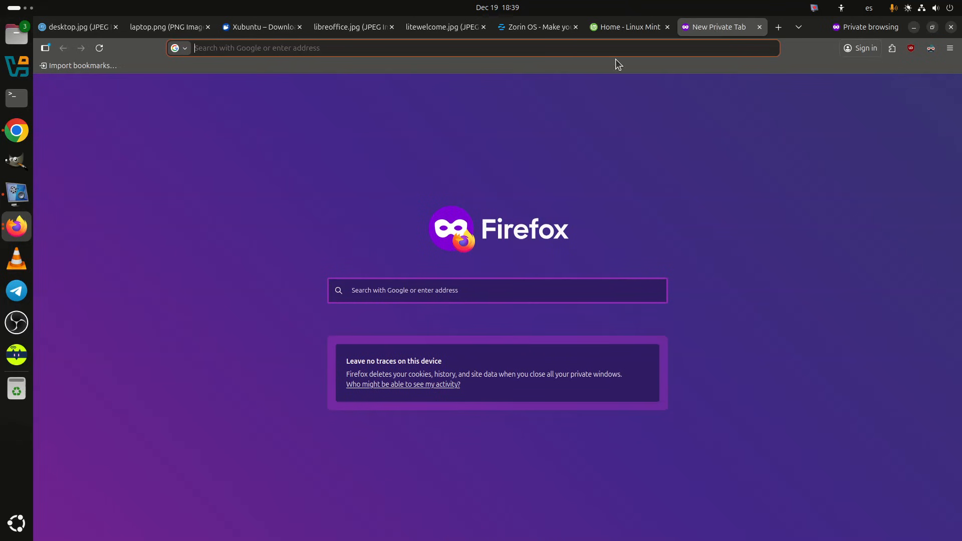
Step: Search 'pop os', open the Pop!_OS by System76 result, and scroll through the page
type("pop os")
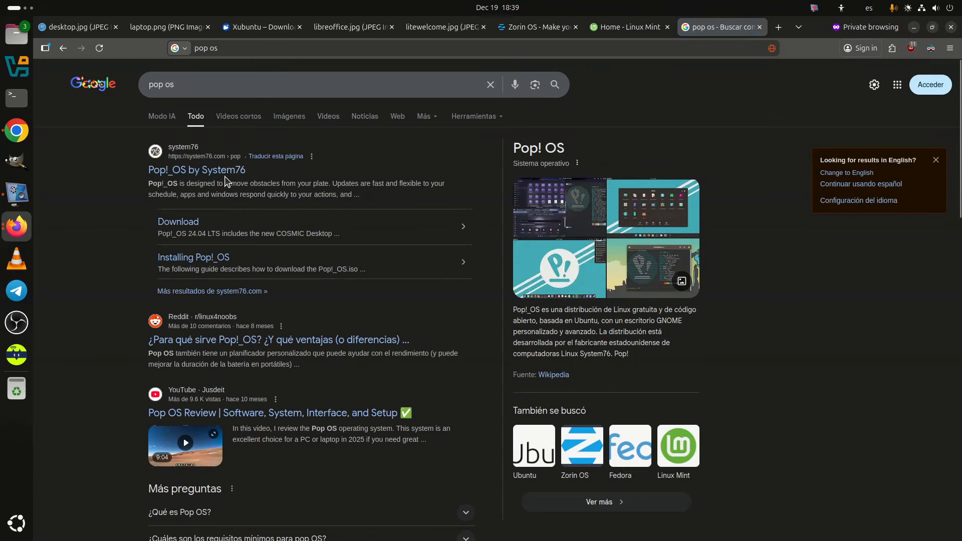
left_click(197, 170)
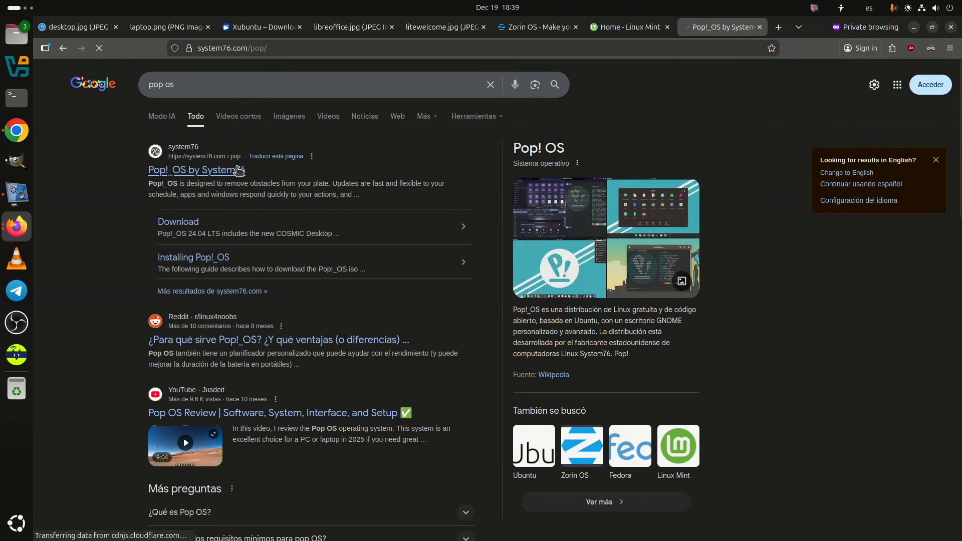
left_click(189, 170)
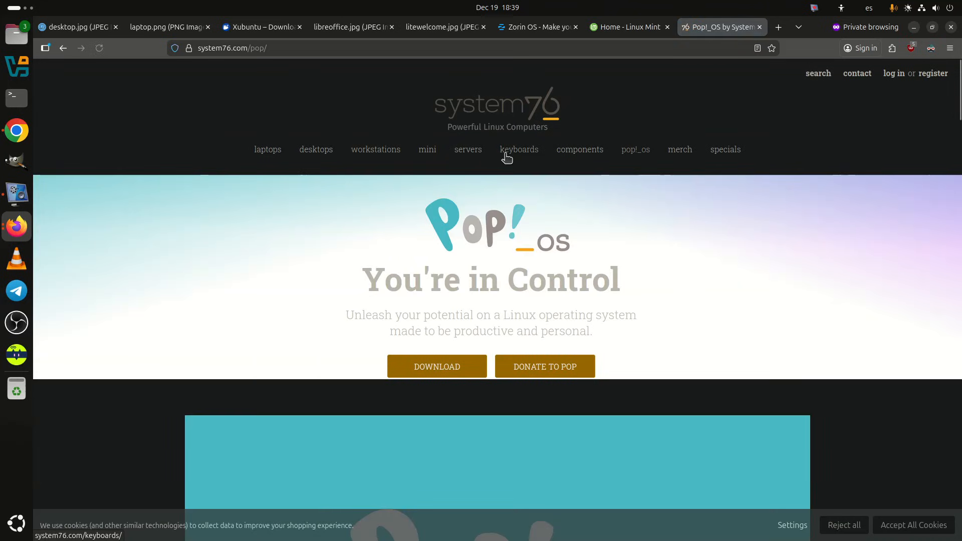
scroll("down", 3)
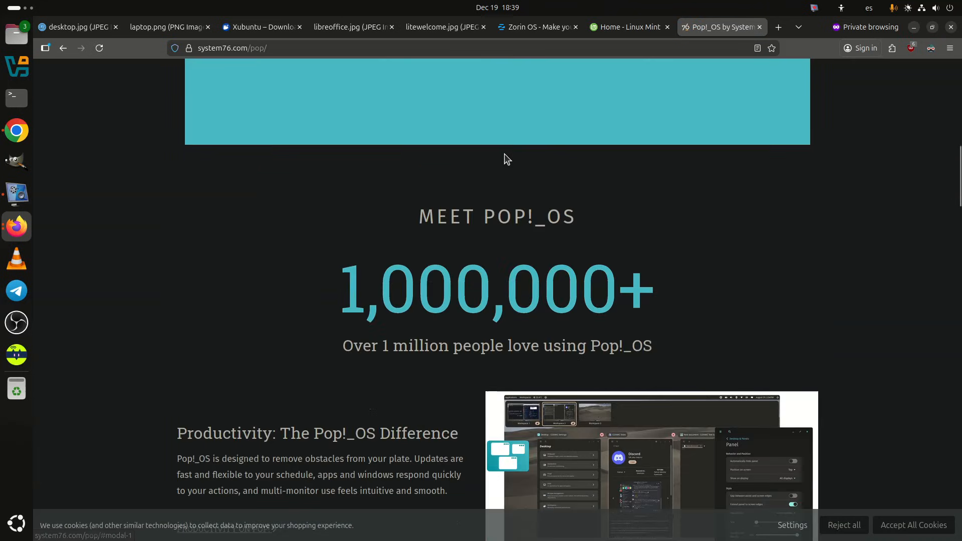
scroll("down", 3)
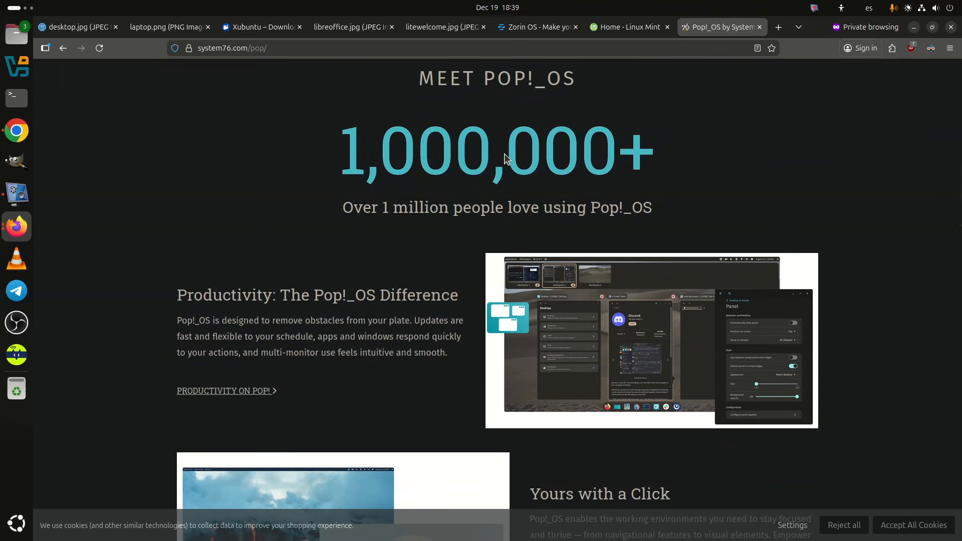
scroll("down", 3)
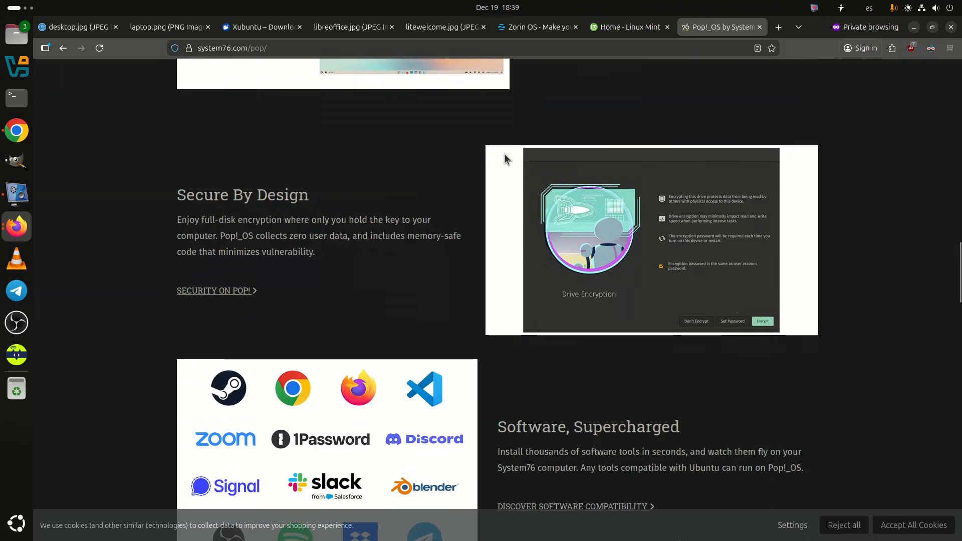
scroll("down", 3)
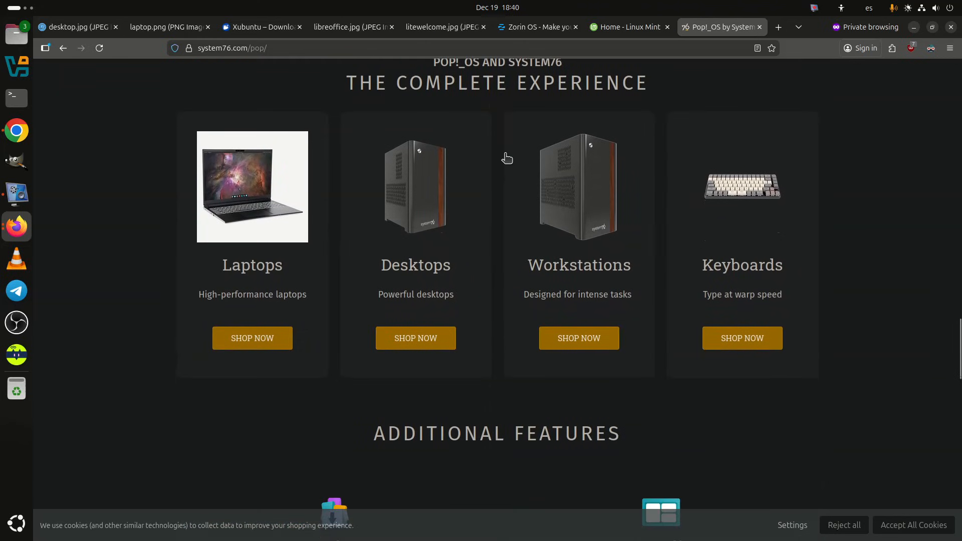
scroll("down", 3)
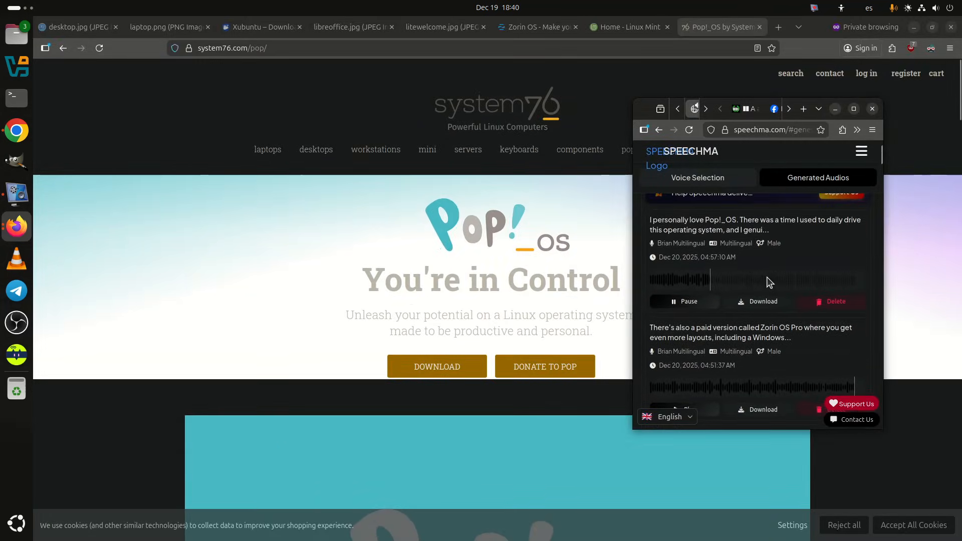
scroll("down", 3)
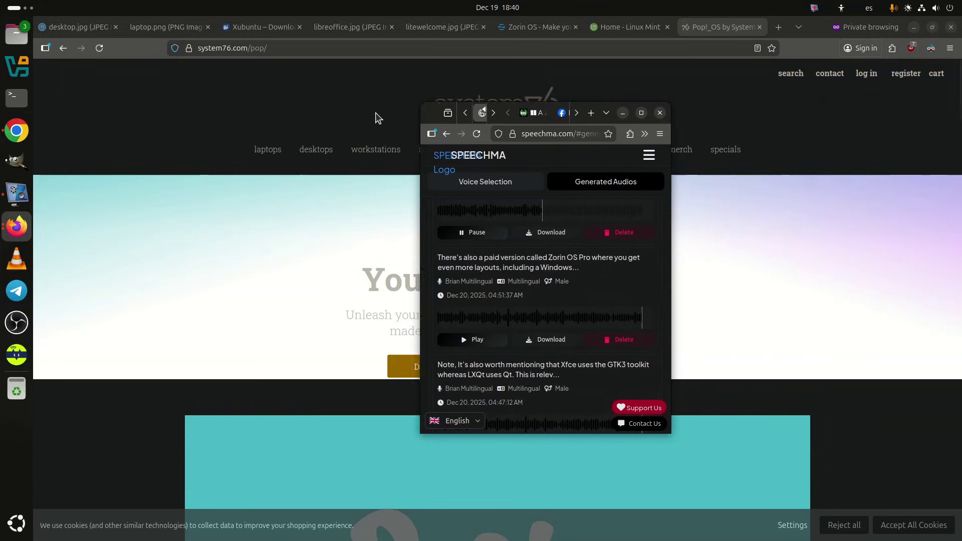
Step: Move the narration window to the left and bring up the vokoscreenNG window
left_click_drag(545, 112, 195, 129)
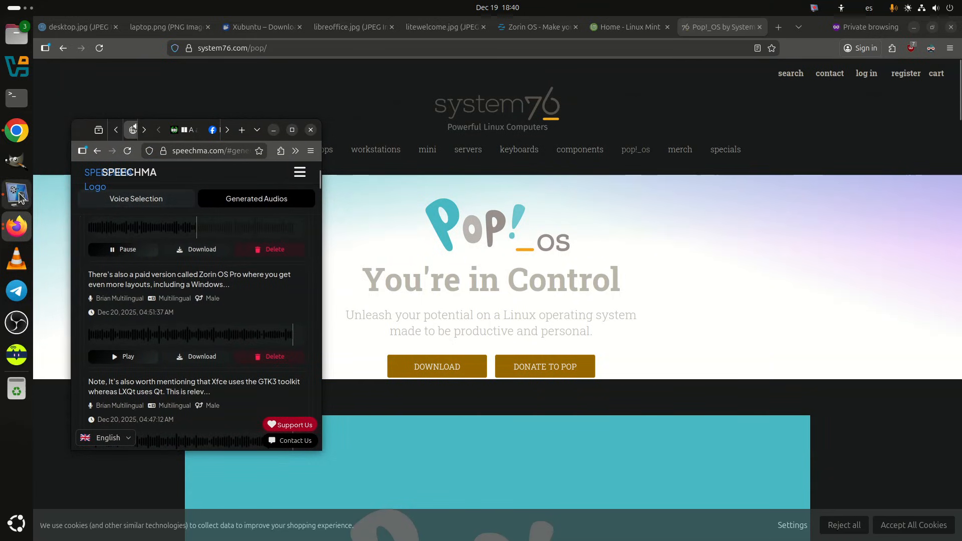
left_click(17, 195)
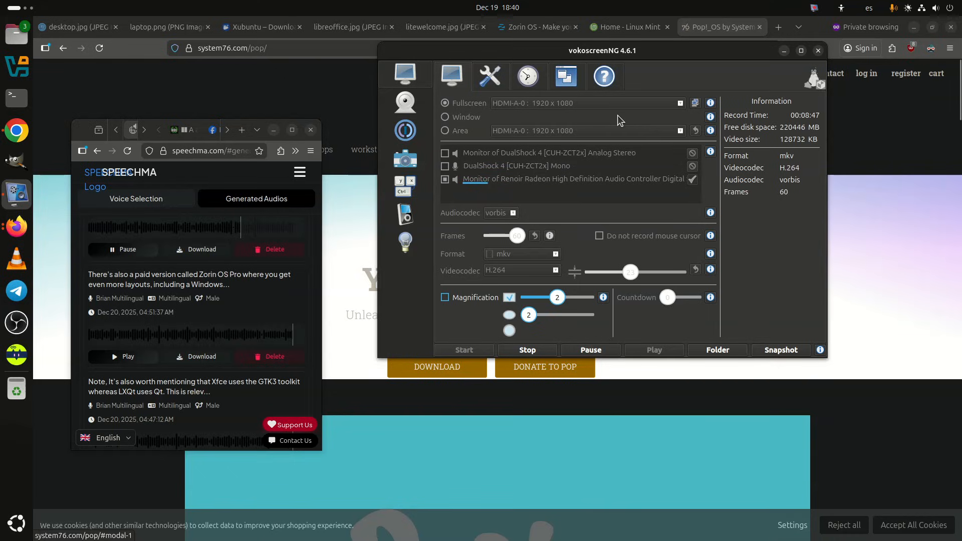
mouse_move(555, 337)
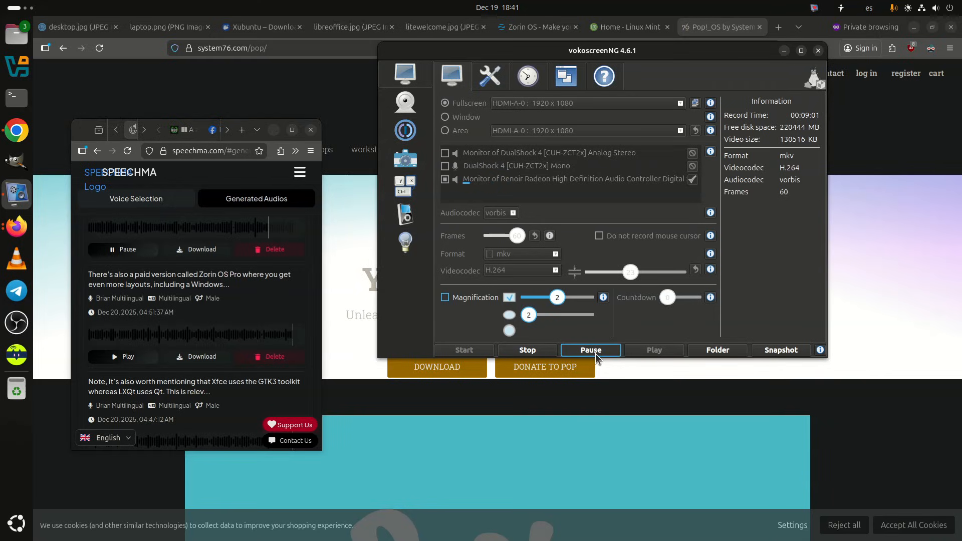
mouse_move(589, 357)
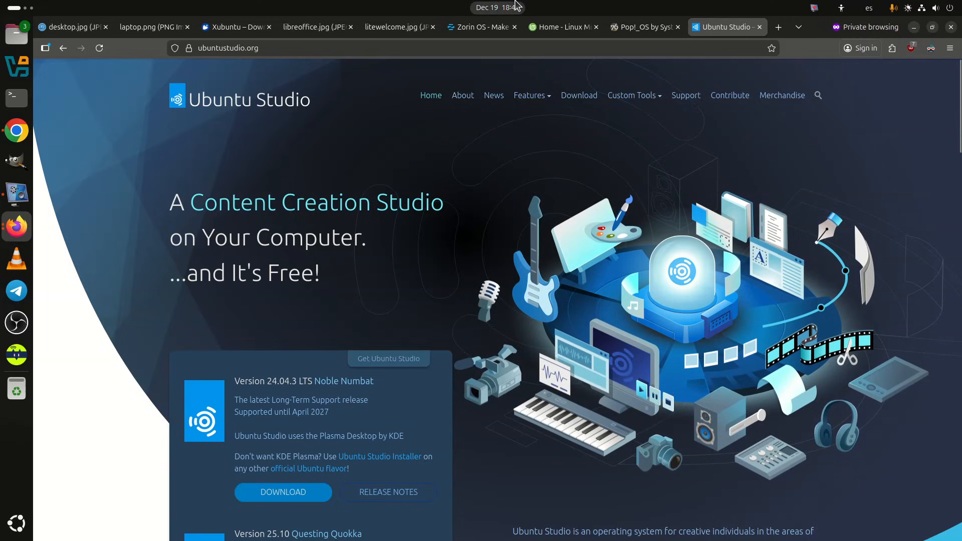
mouse_move(162, 294)
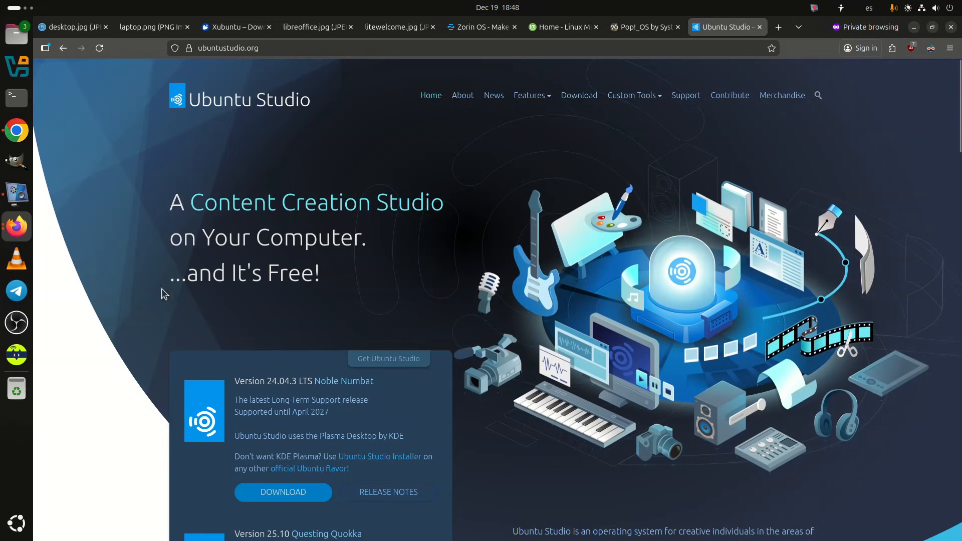
mouse_move(16, 203)
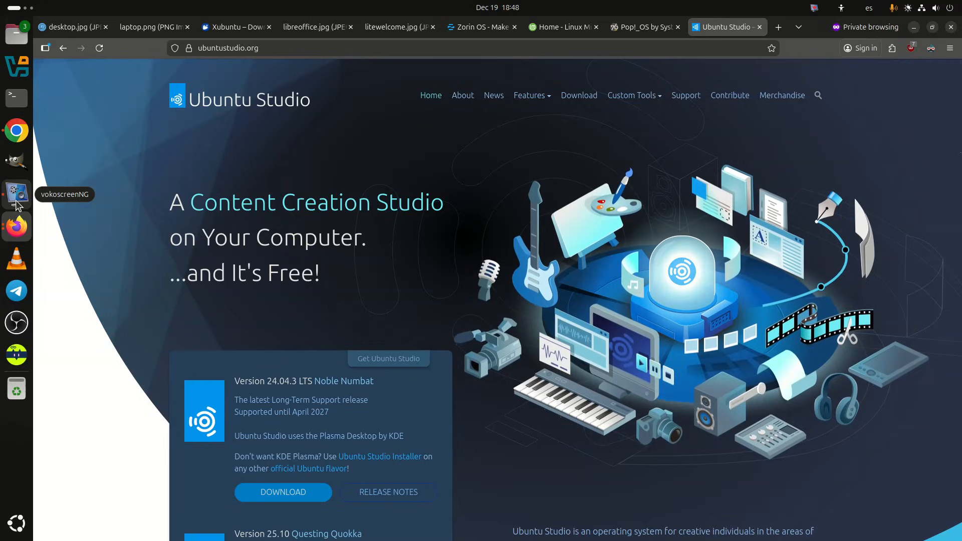
Step: Scroll through the Google search results for kubuntu
scroll("down", 3)
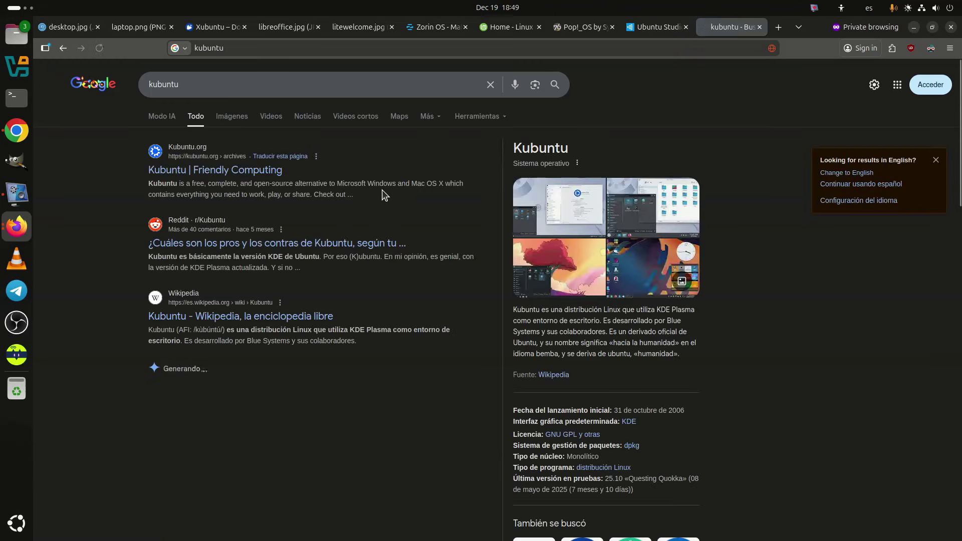
Step: Open the 'Kubuntu | Friendly Computing' result and its Feature Tour page
left_click(215, 170)
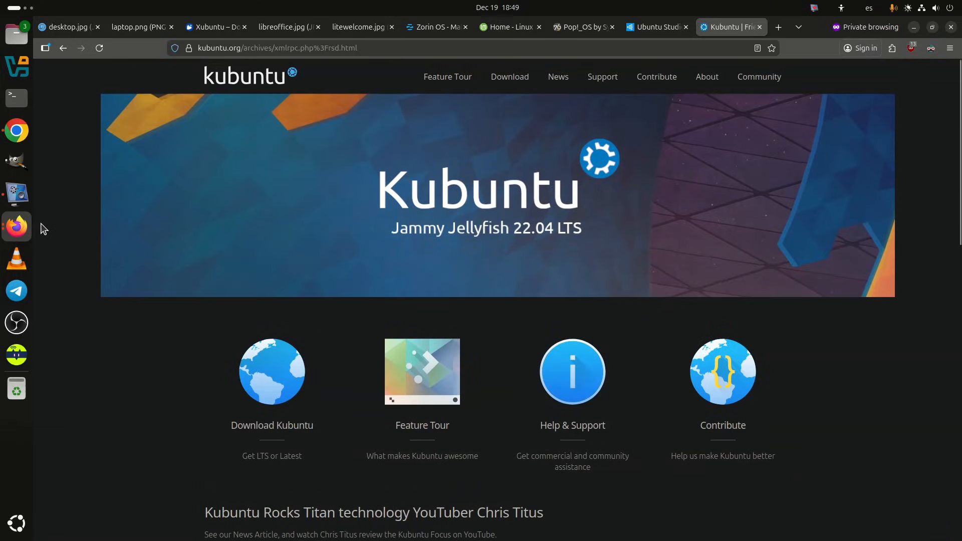
mouse_move(15, 227)
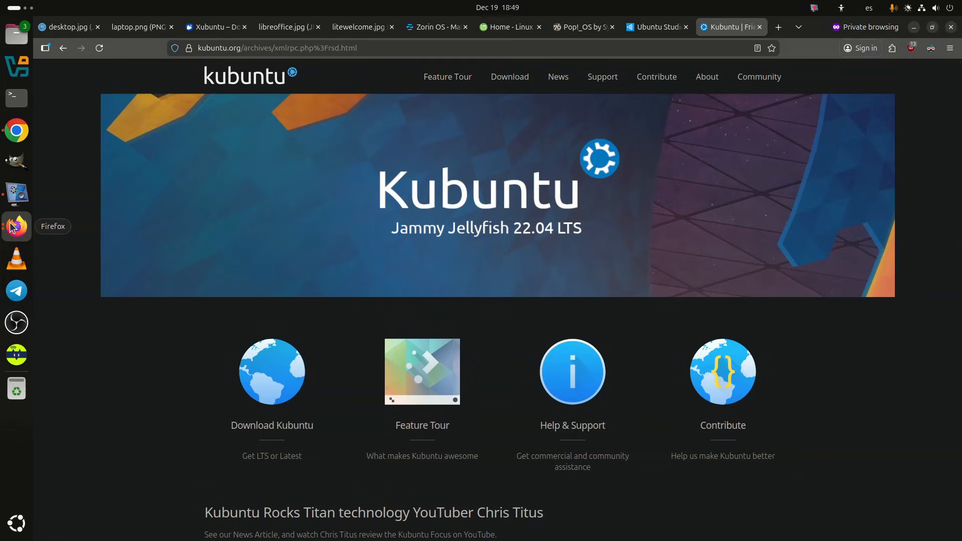
left_click(448, 76)
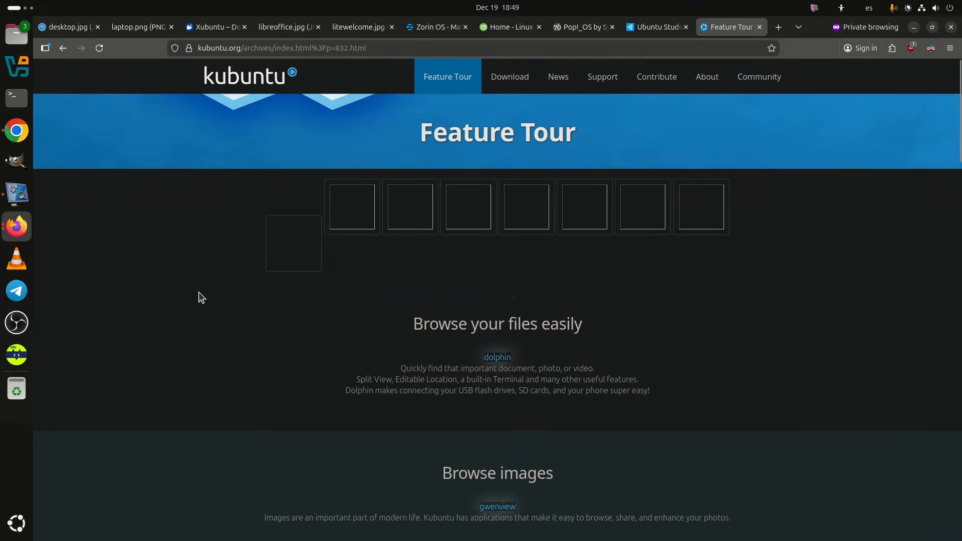
mouse_move(17, 226)
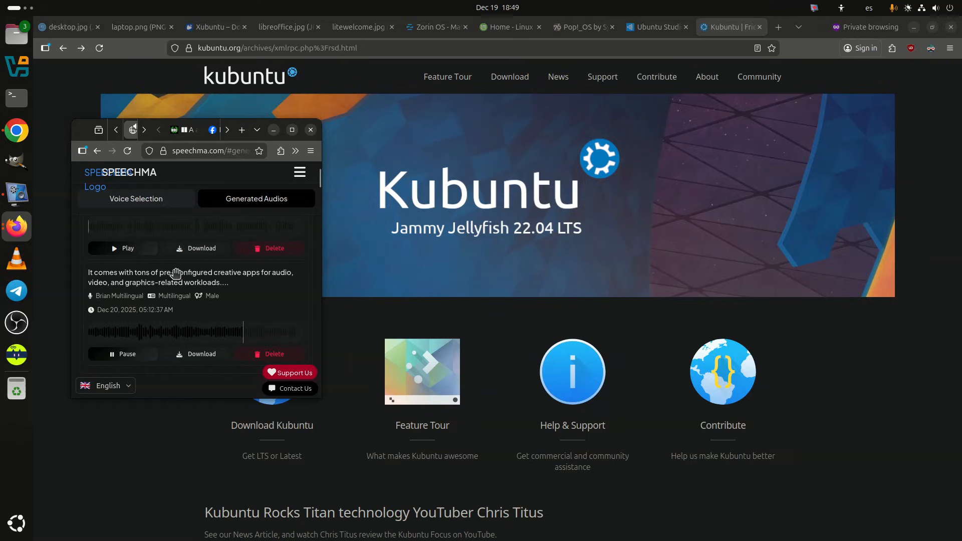
mouse_move(178, 269)
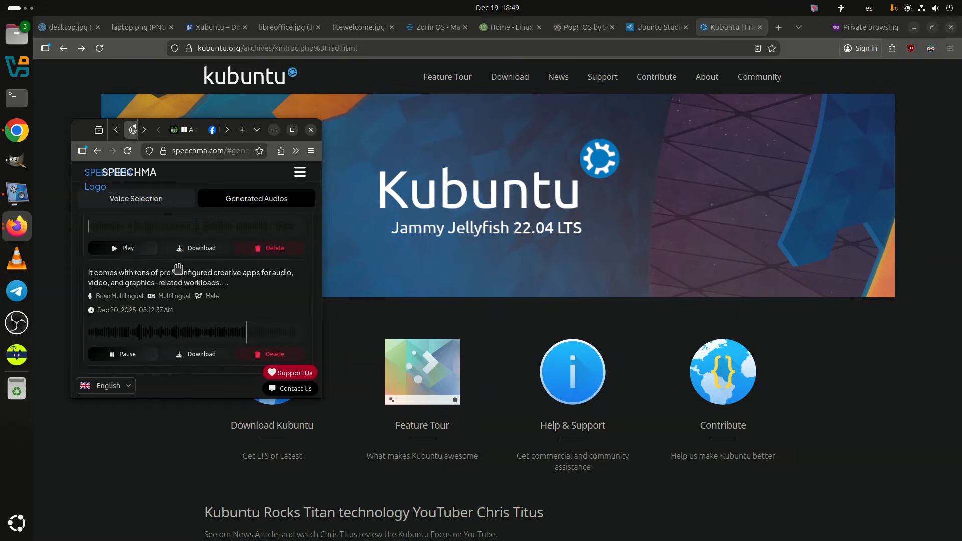